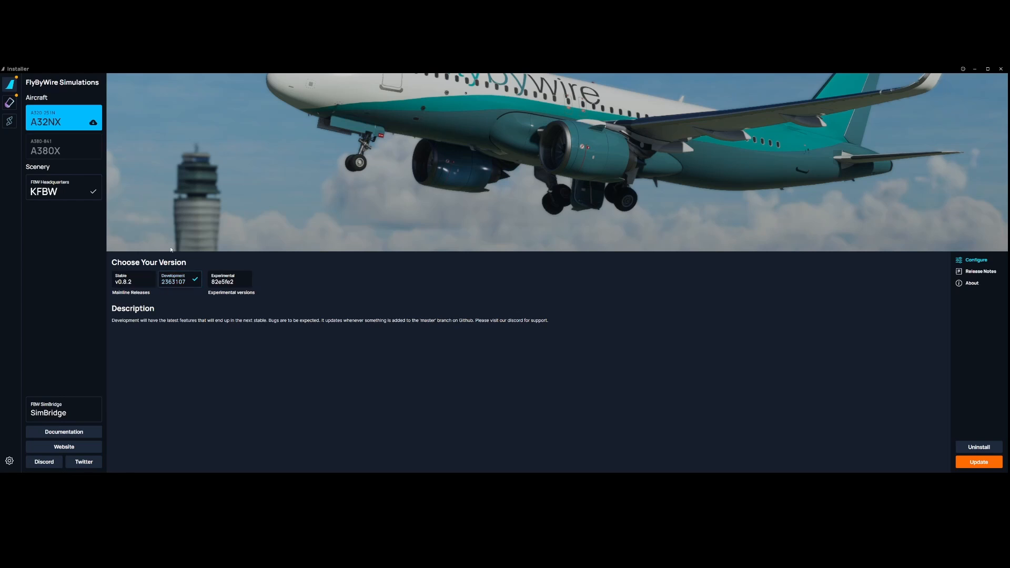
Step: Start the A32NX update, bringing up the SimBridge dependency prompt
{"action": "left_click", "coordinate": [180, 279]}
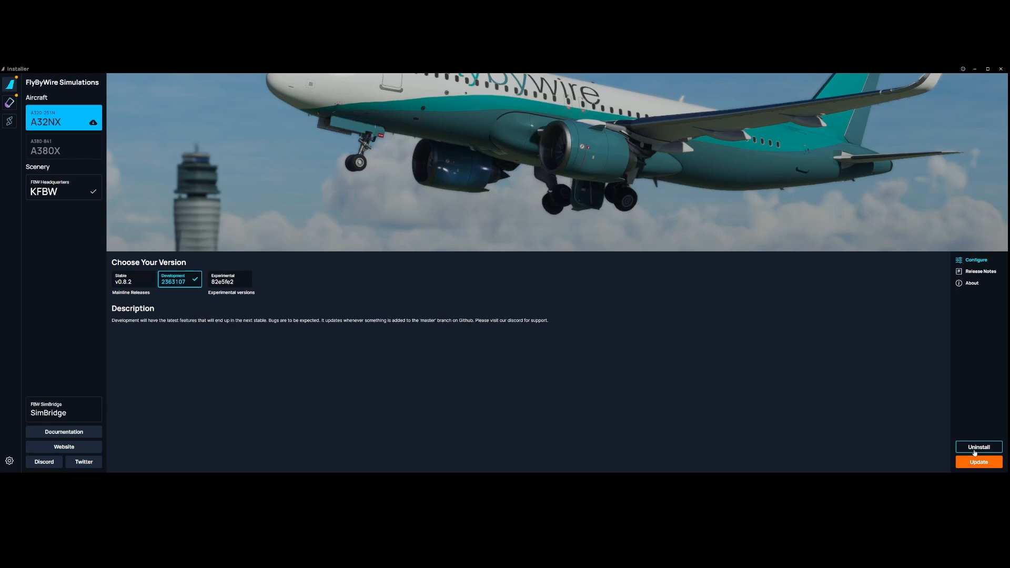
{"action": "left_click", "coordinate": [978, 462]}
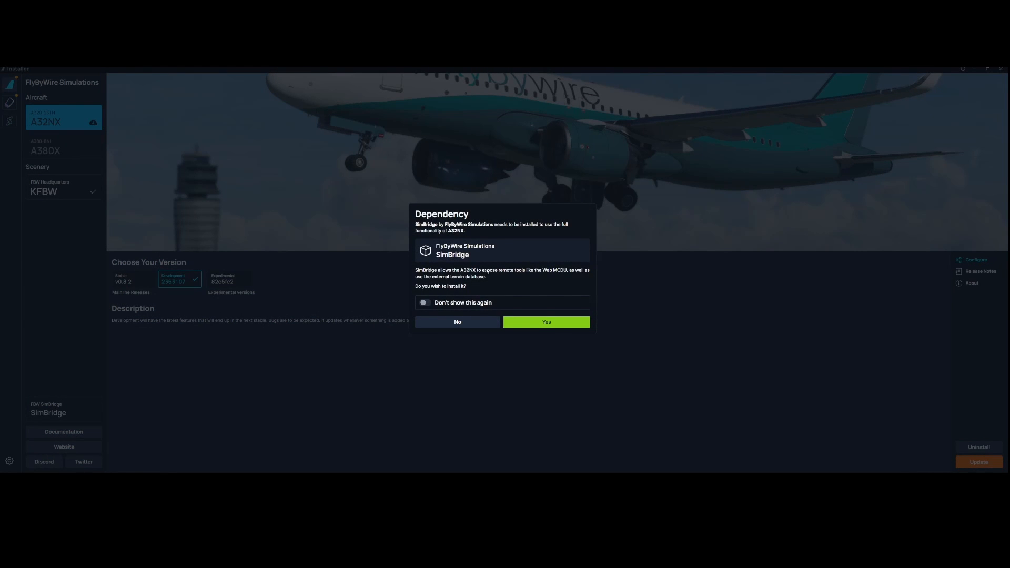
{"action": "mouse_move", "coordinate": [531, 274]}
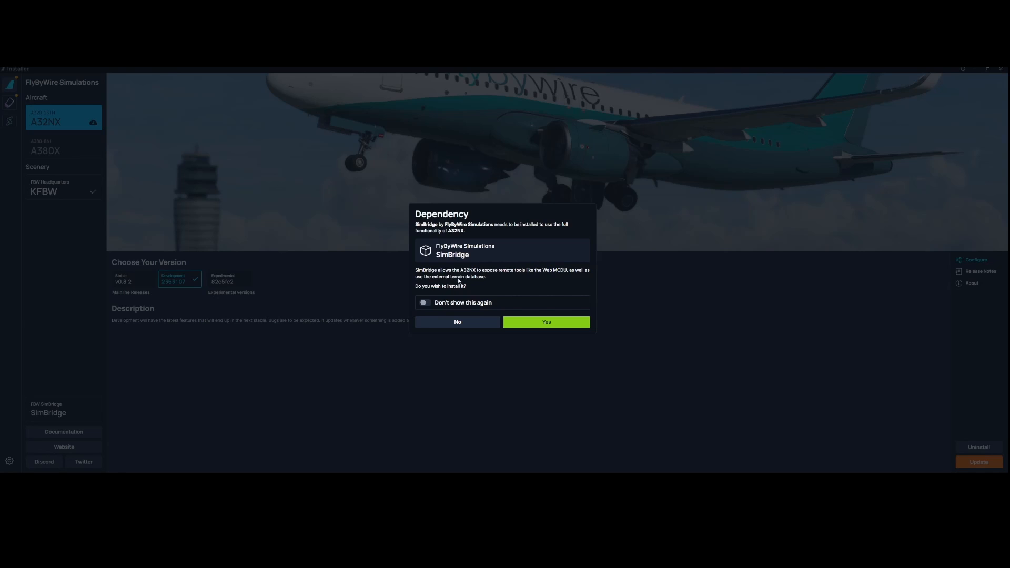
{"action": "mouse_move", "coordinate": [478, 271]}
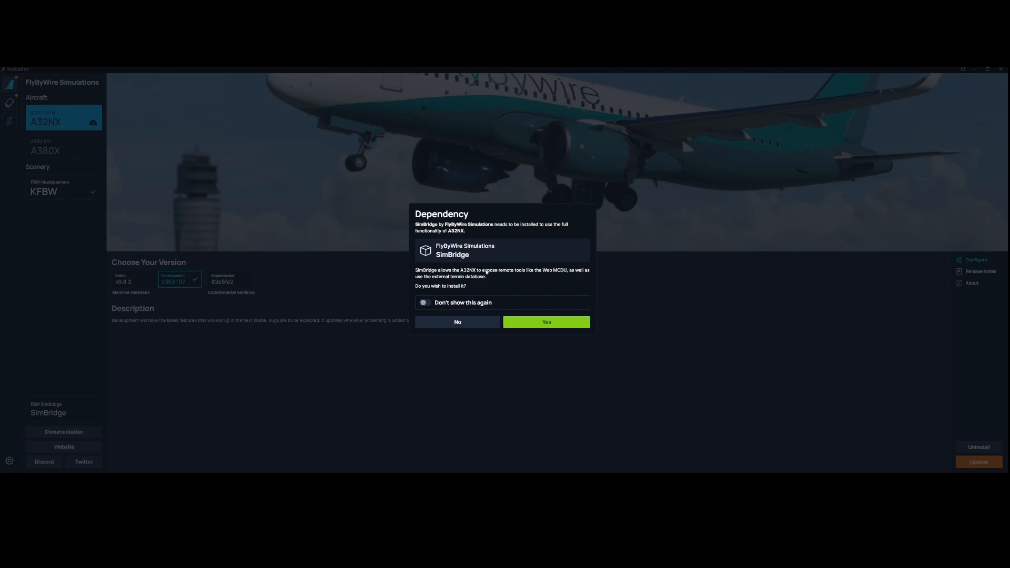
{"action": "mouse_move", "coordinate": [455, 292]}
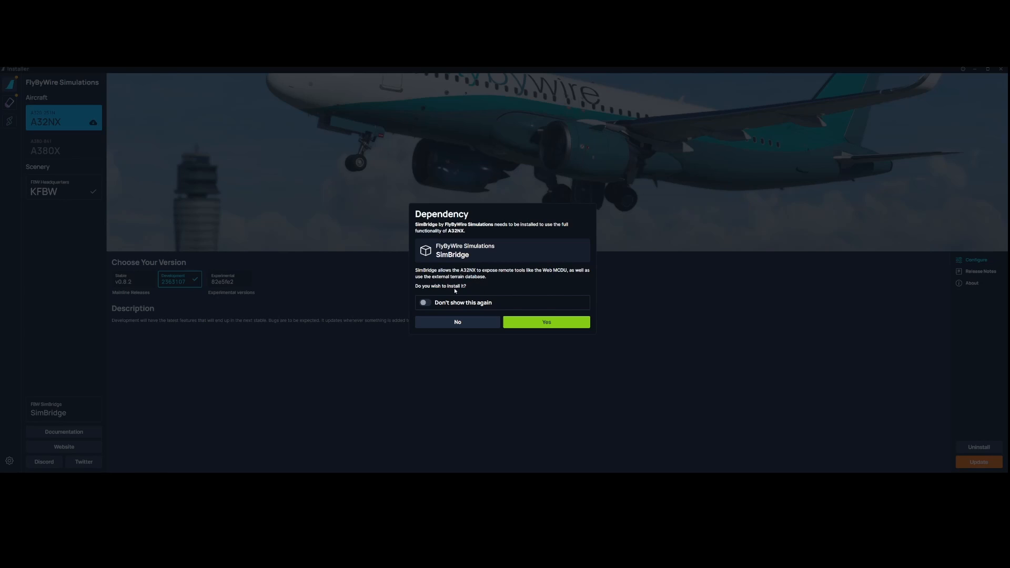
{"action": "mouse_move", "coordinate": [477, 263]}
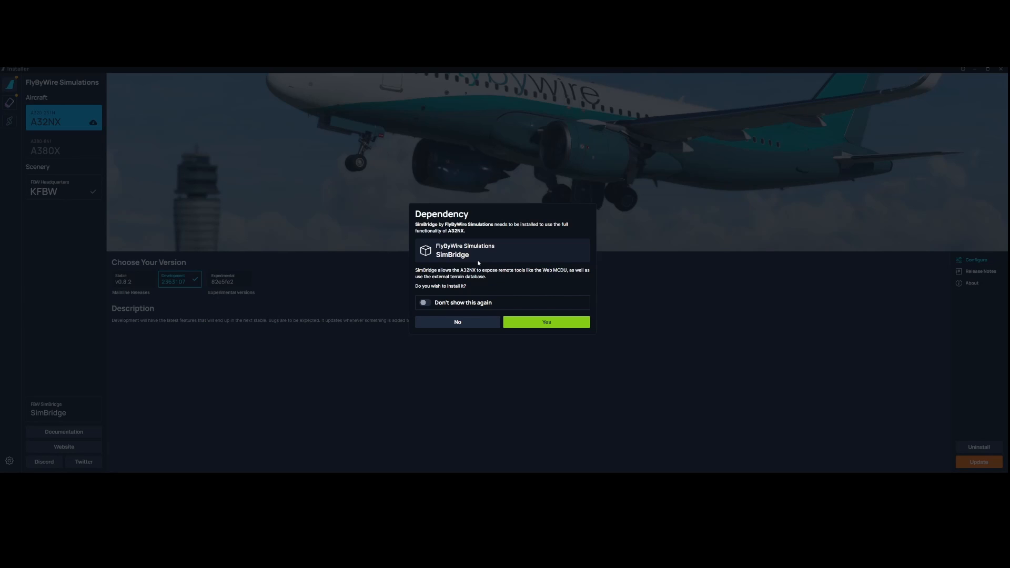
{"action": "mouse_move", "coordinate": [602, 329]}
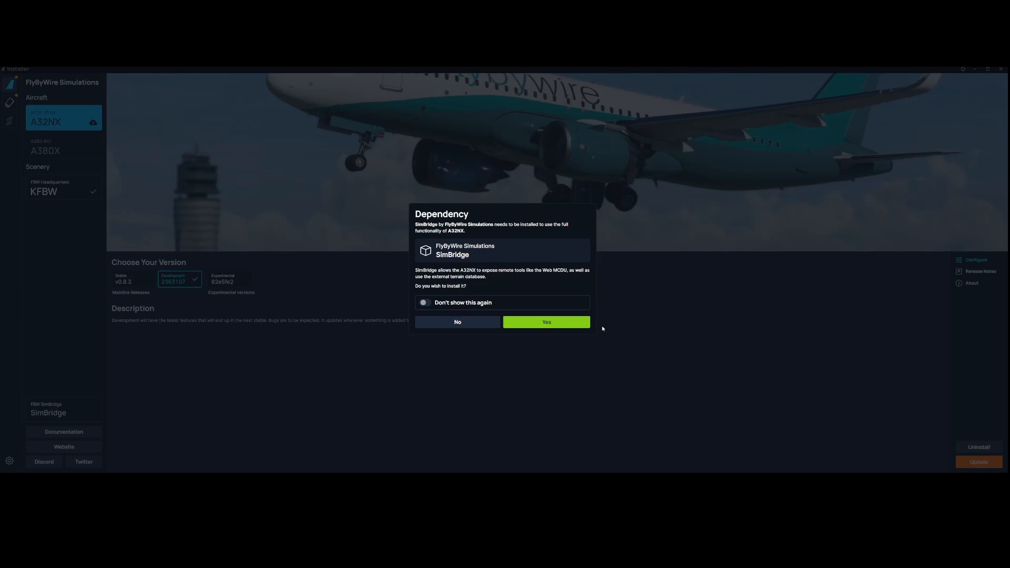
Step: Accept installing the SimBridge dependency so its download begins
{"action": "left_click", "coordinate": [545, 322]}
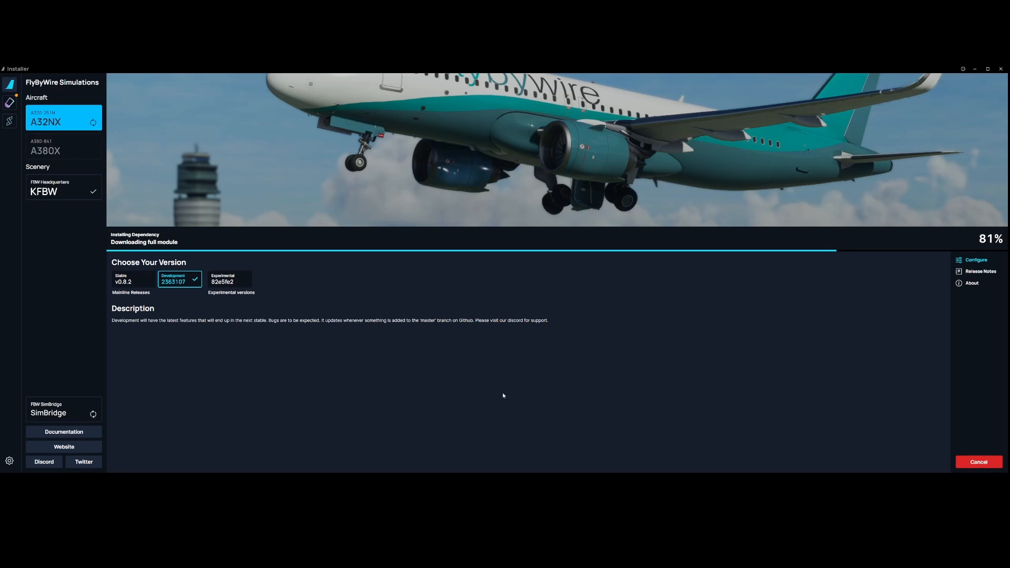
{"action": "mouse_move", "coordinate": [563, 385]}
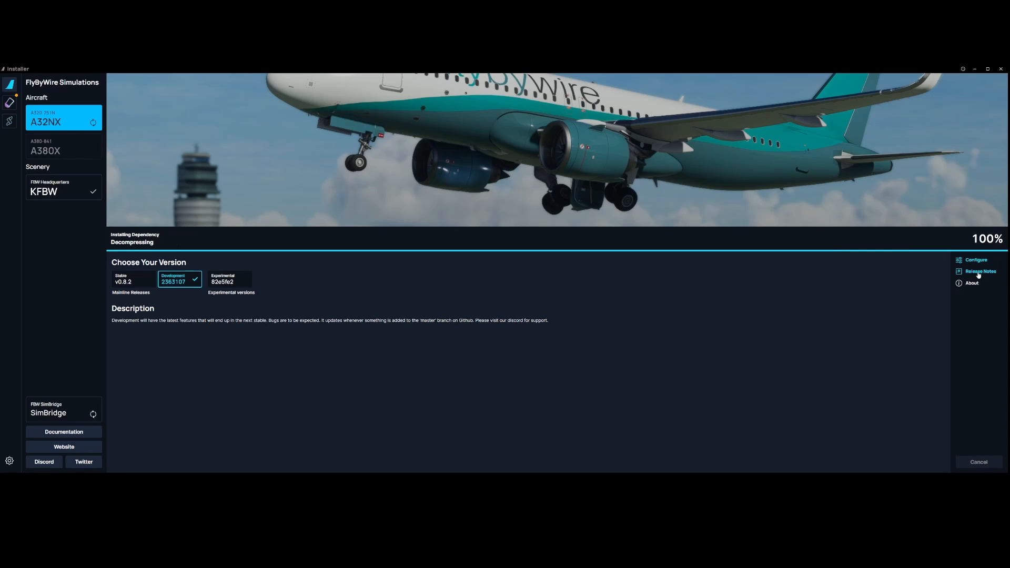
Step: View the A32NX release notes while SimBridge finishes installing
{"action": "left_click", "coordinate": [980, 271]}
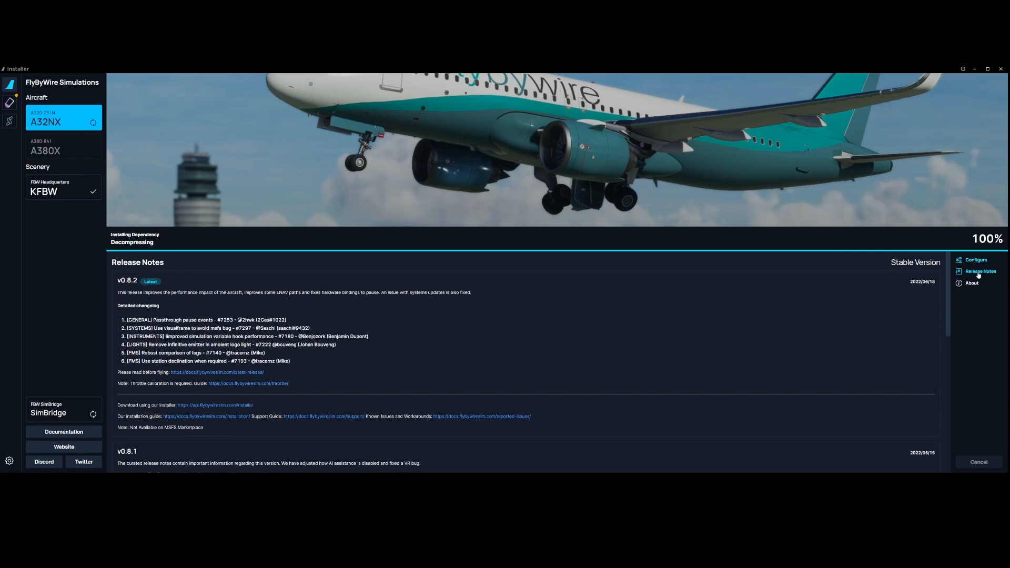
{"action": "mouse_move", "coordinate": [309, 319]}
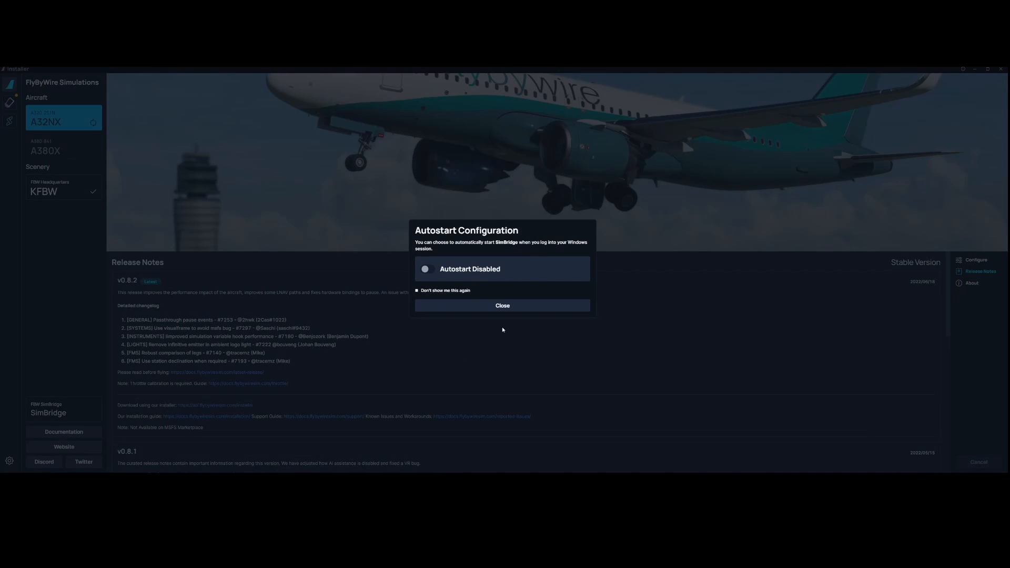
{"action": "mouse_move", "coordinate": [502, 315]}
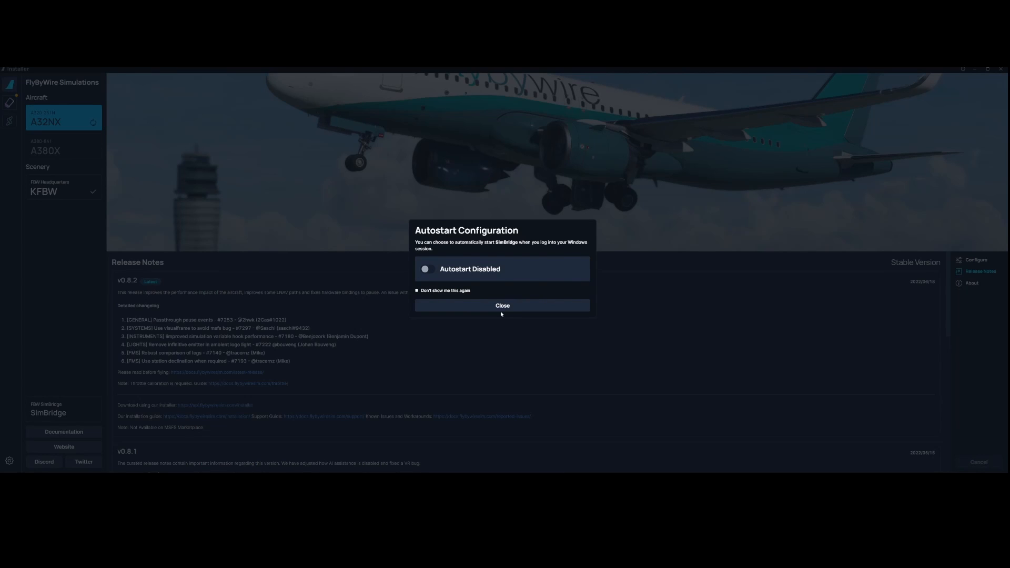
{"action": "mouse_move", "coordinate": [513, 240]}
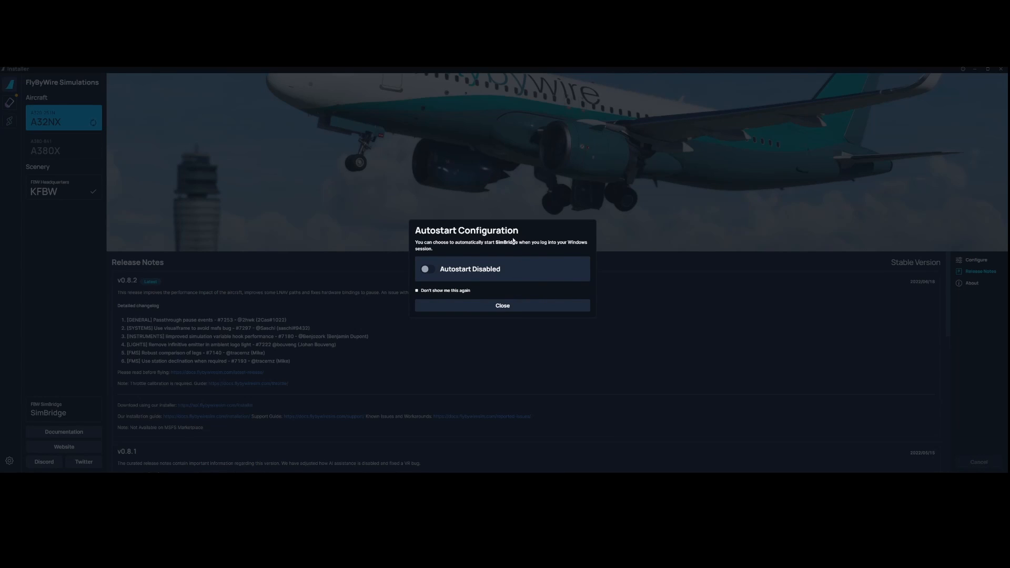
{"action": "mouse_move", "coordinate": [477, 253]}
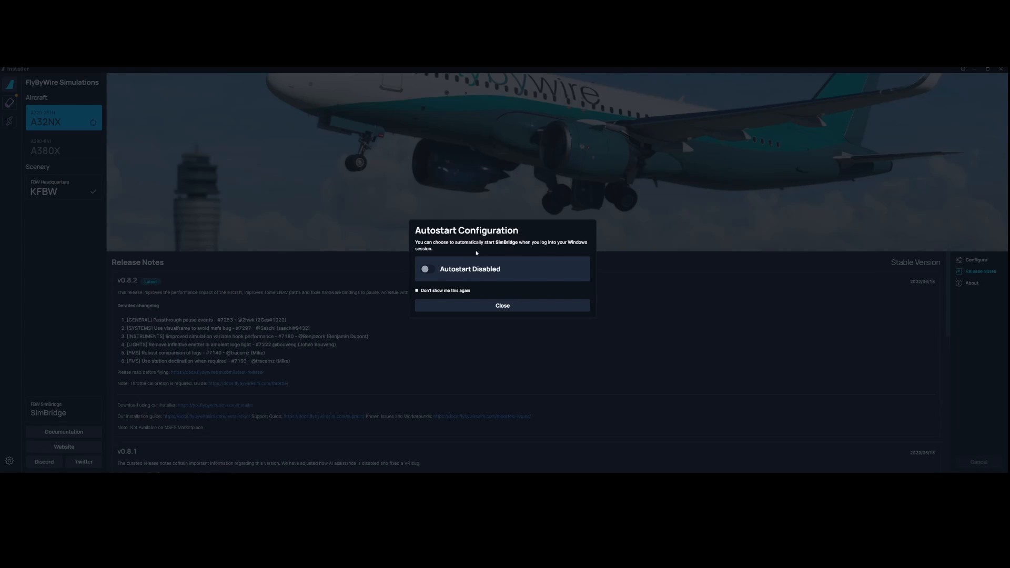
{"action": "mouse_move", "coordinate": [560, 242]}
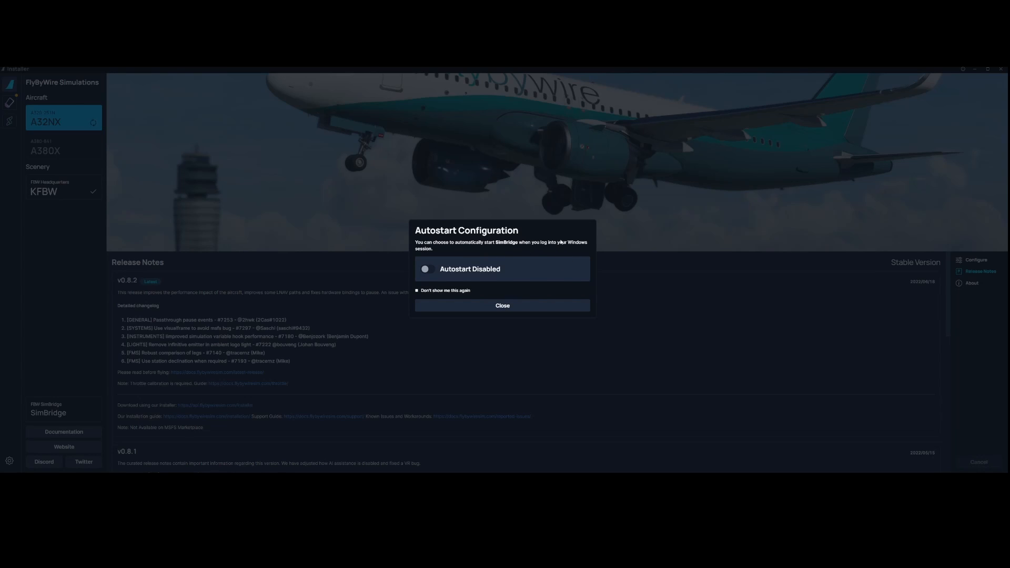
{"action": "mouse_move", "coordinate": [552, 255]}
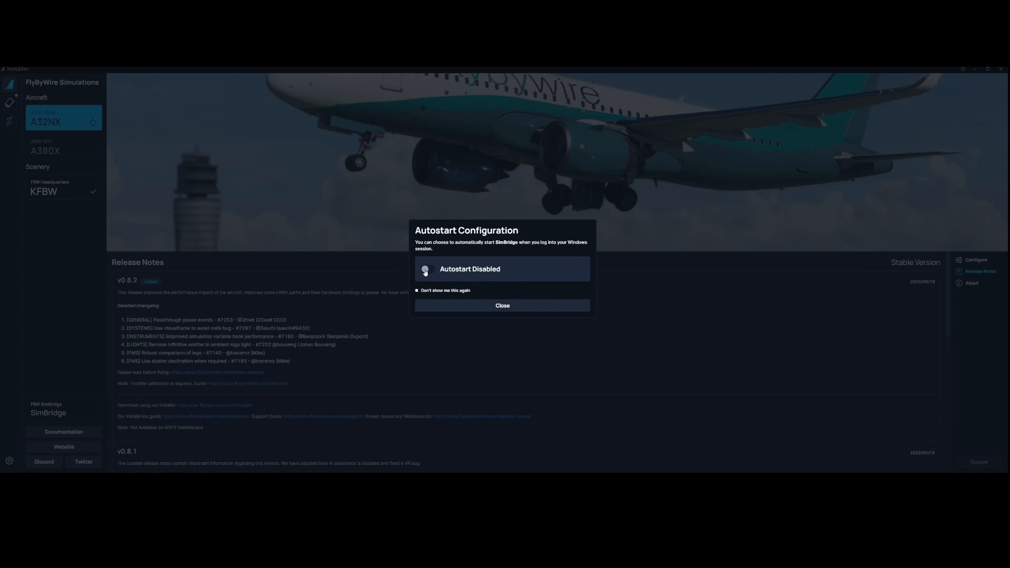
Step: Dismiss the SimBridge Autostart Configuration prompt and let A32NX keep downloading
{"action": "left_click", "coordinate": [502, 305]}
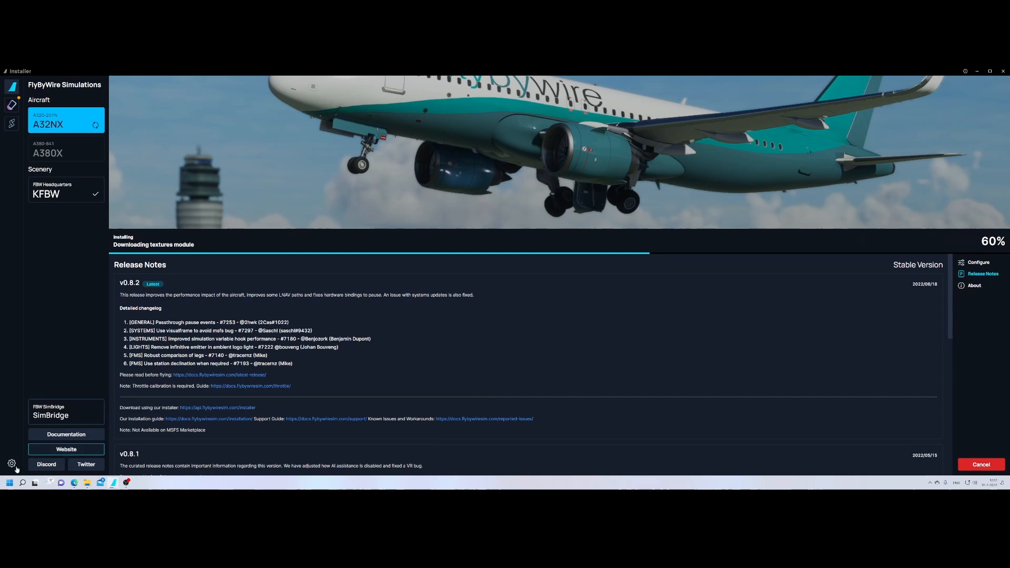
Step: Launch the Windows Services console via search for 'serv' and browse the services list
{"action": "left_click", "coordinate": [9, 483]}
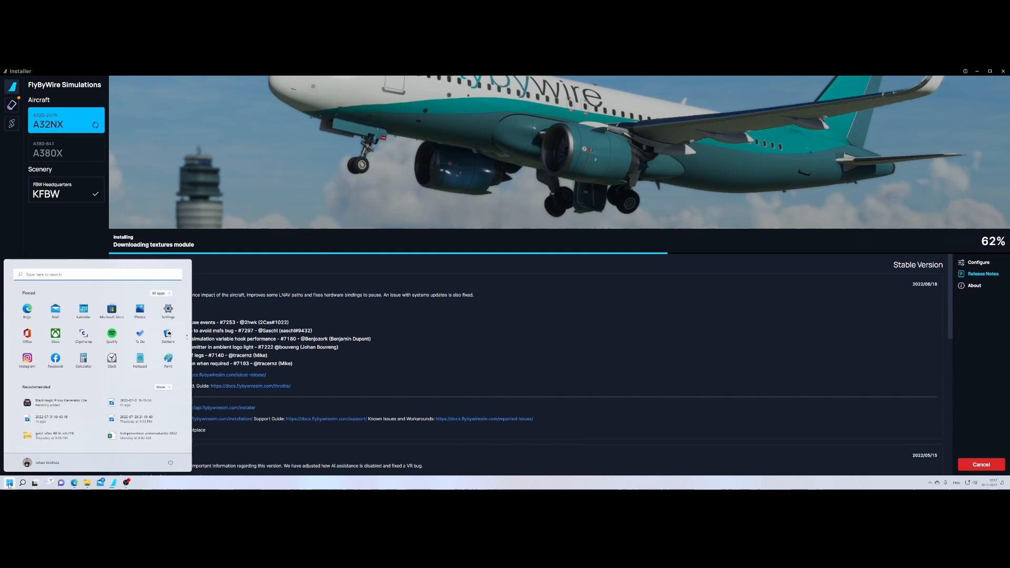
{"action": "type", "text": "serv"}
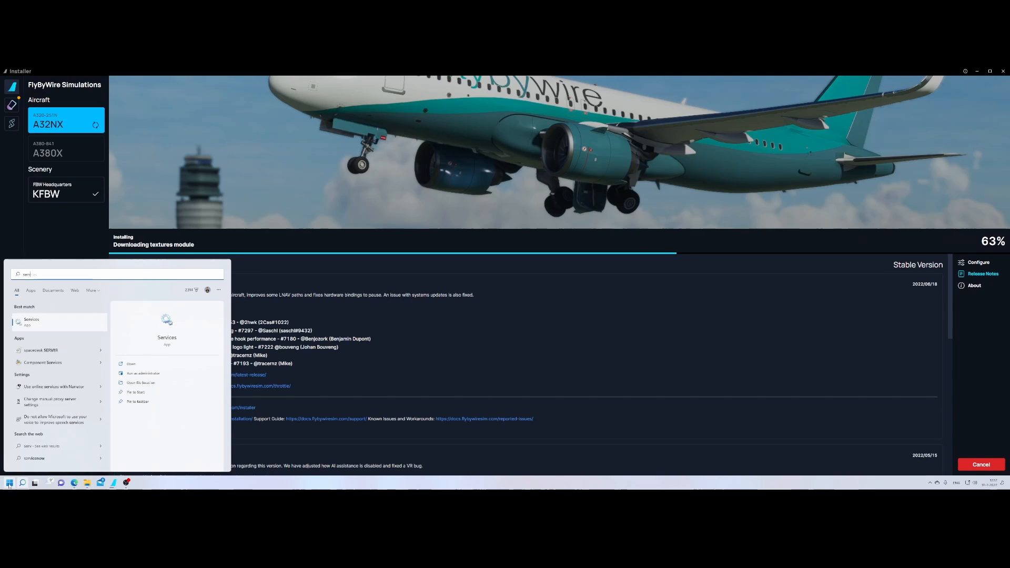
{"action": "left_click", "coordinate": [31, 322]}
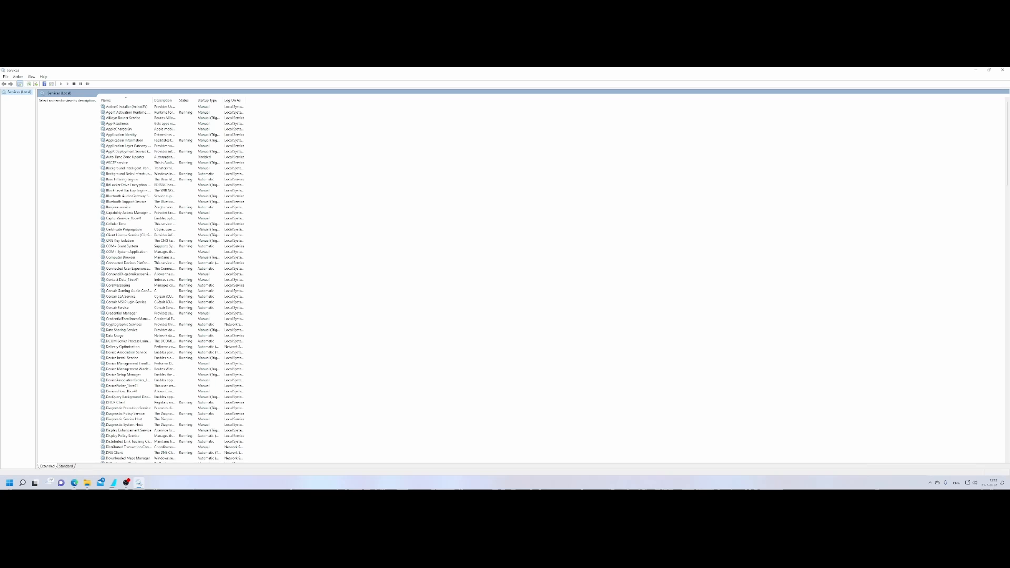
{"action": "left_click", "coordinate": [116, 352]}
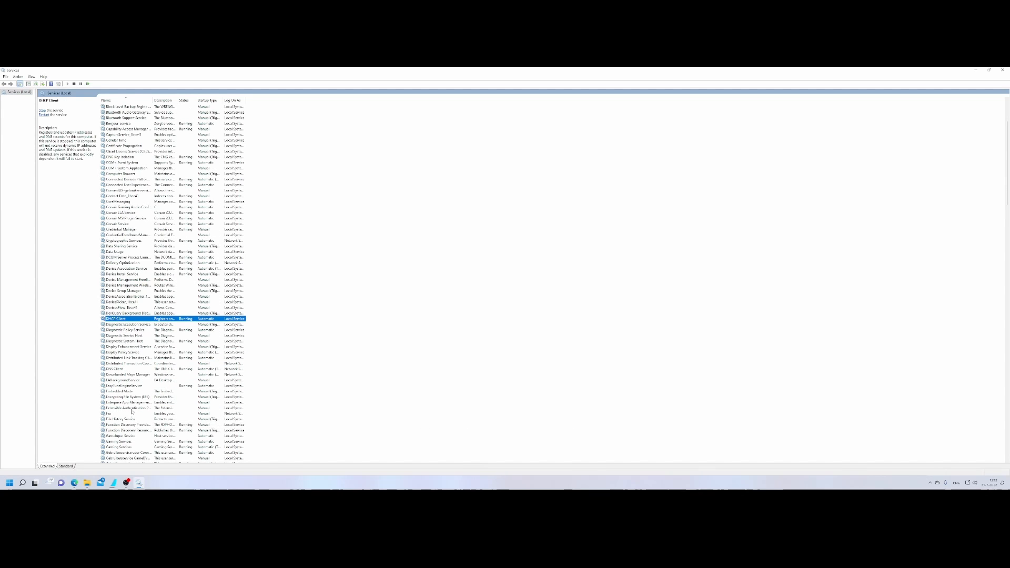
{"action": "scroll", "scroll_direction": "down", "scroll_amount": 3}
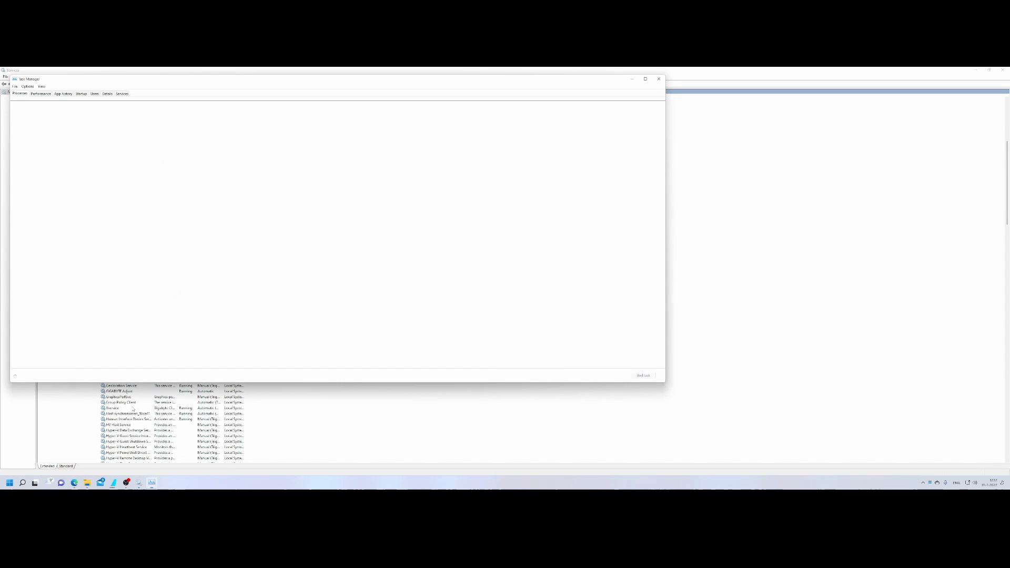
Step: Review the entries on Task Manager's Startup tab, then close Task Manager
{"action": "left_click", "coordinate": [19, 93]}
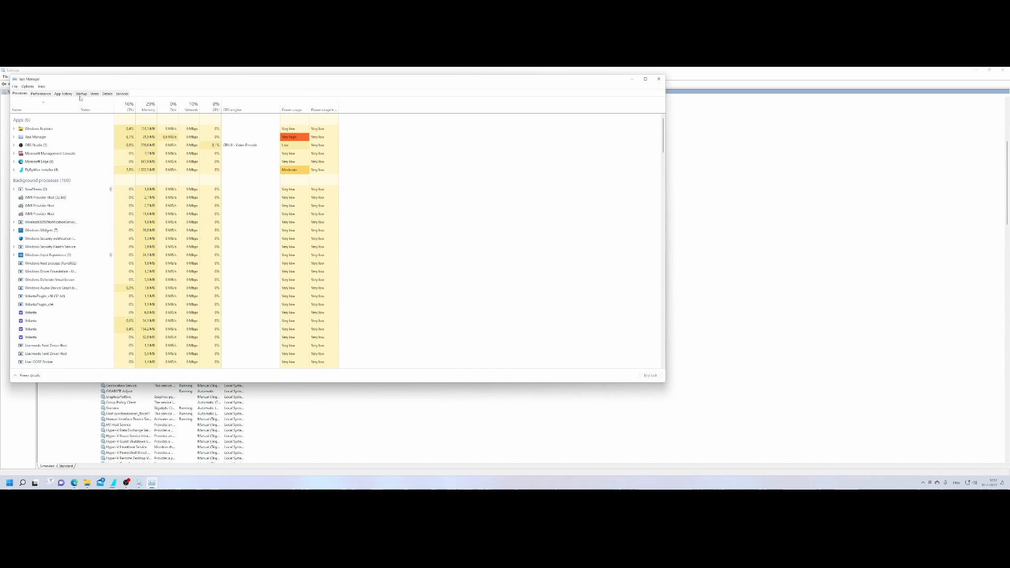
{"action": "left_click", "coordinate": [81, 93]}
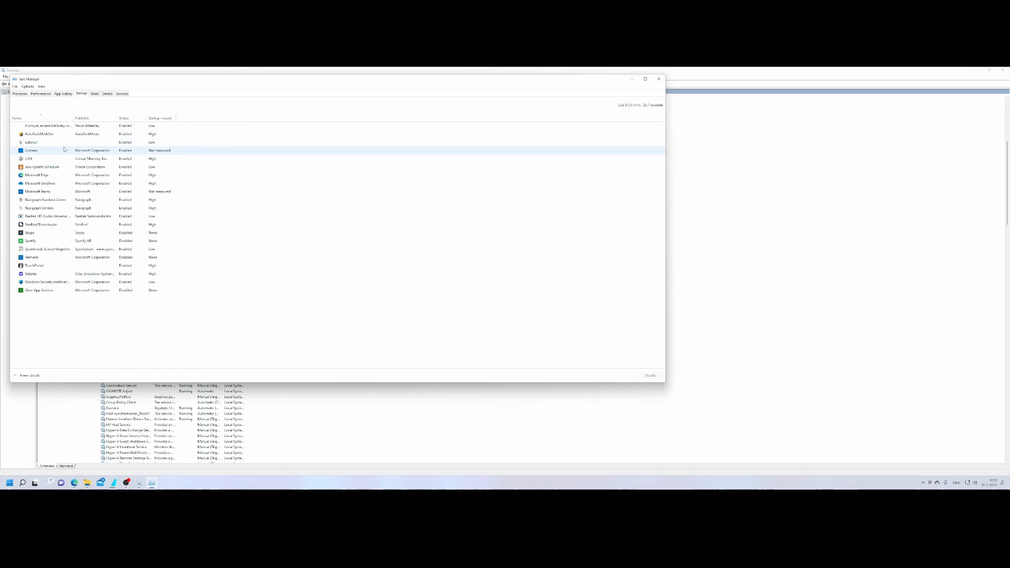
{"action": "left_click", "coordinate": [54, 192]}
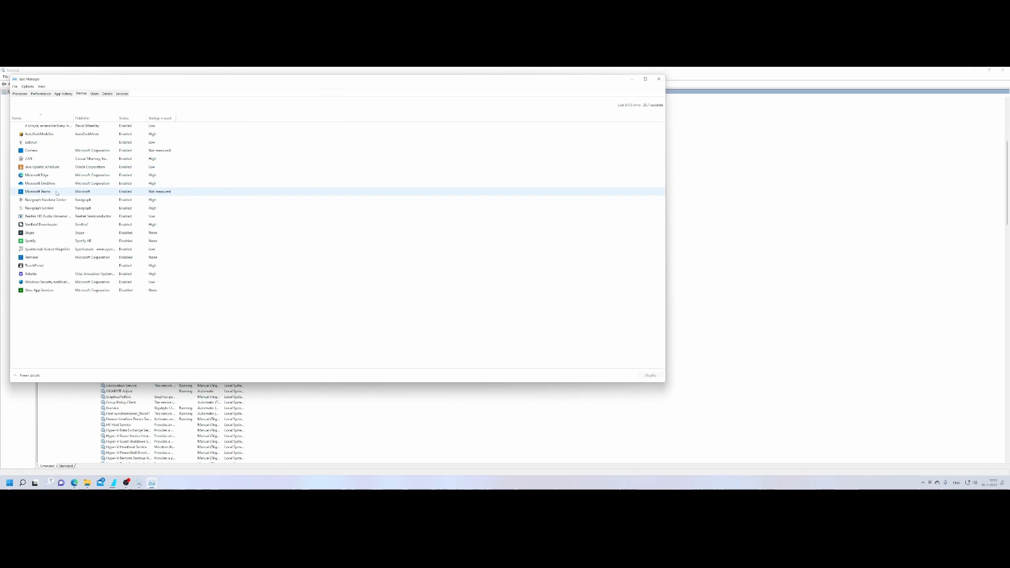
{"action": "left_click", "coordinate": [46, 233]}
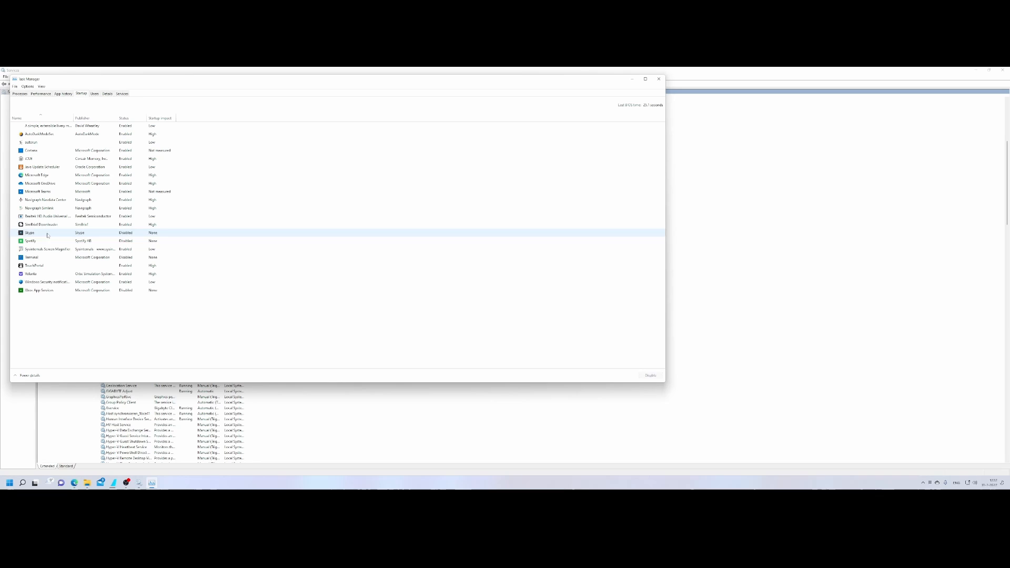
{"action": "left_click", "coordinate": [39, 290]}
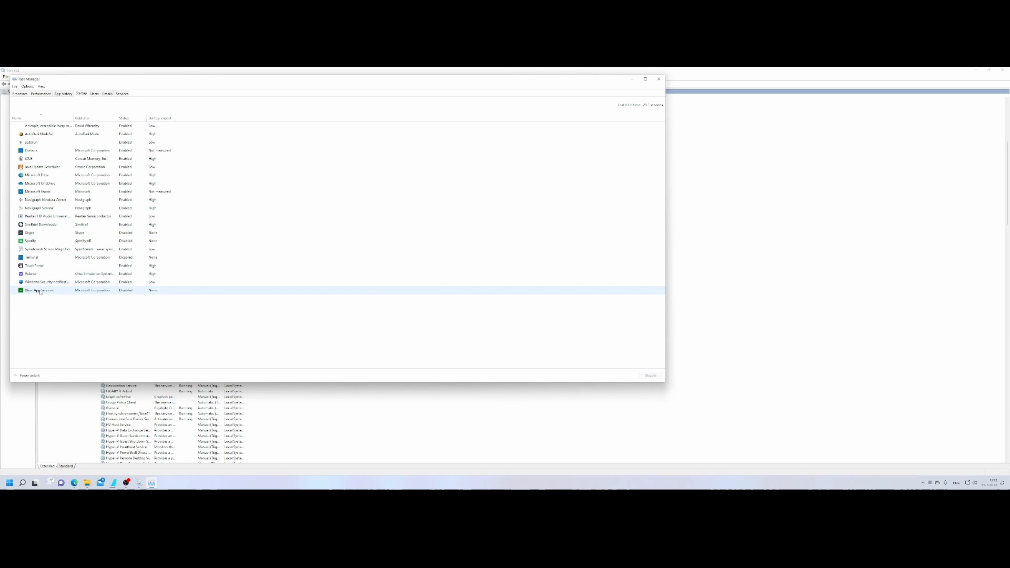
{"action": "left_click", "coordinate": [38, 142]}
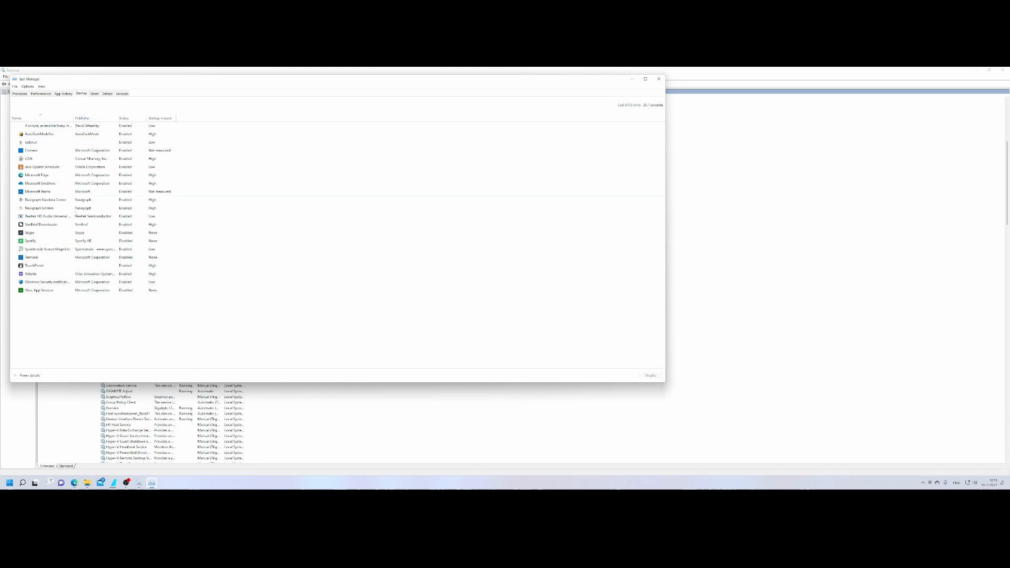
{"action": "left_click", "coordinate": [52, 133]}
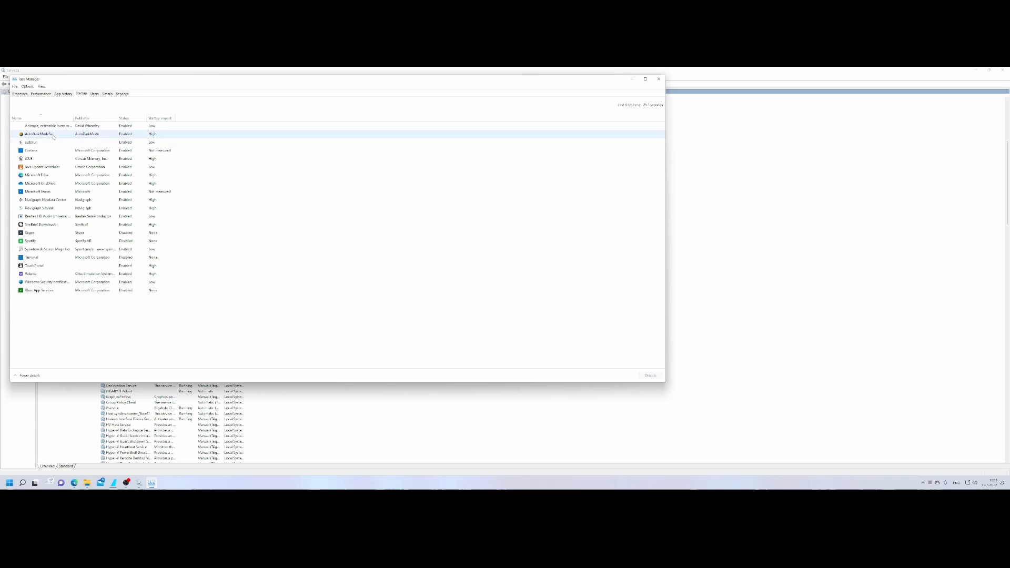
{"action": "left_click", "coordinate": [30, 159]}
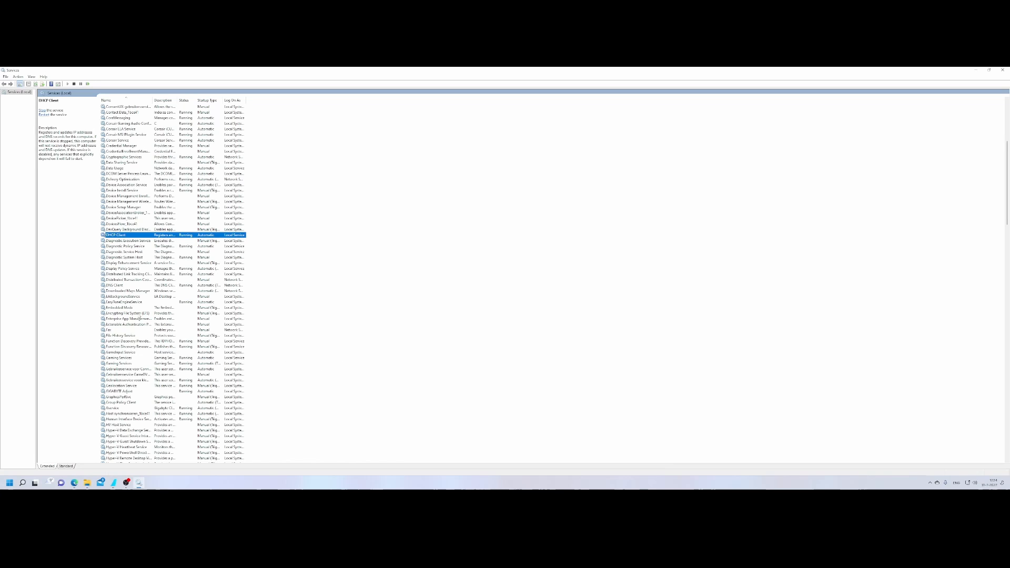
Step: Browse File Explorer, maximized, to the MSFS Community folder and select the SimBridge folder
{"action": "left_click", "coordinate": [47, 483]}
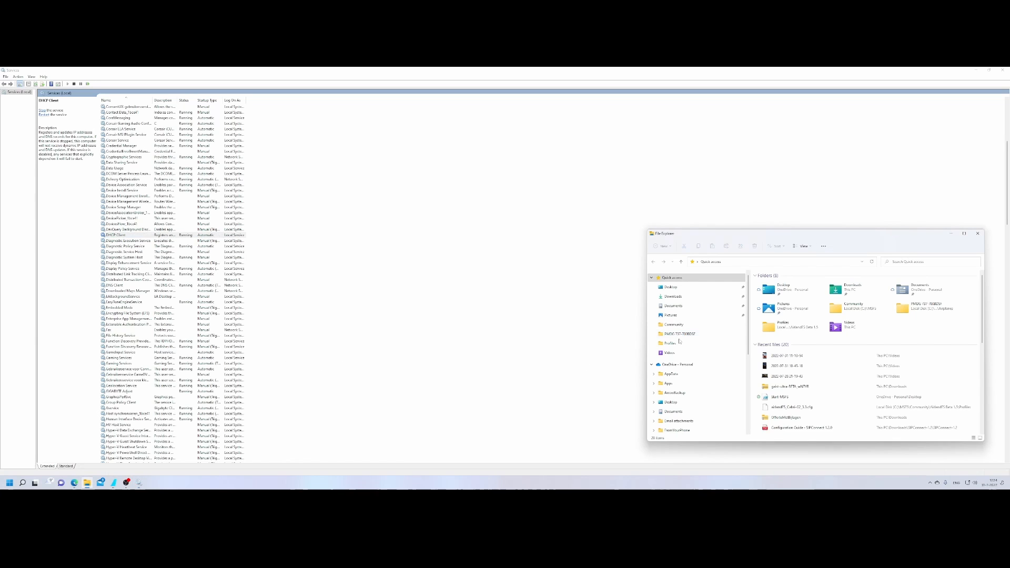
{"action": "left_click", "coordinate": [963, 233]}
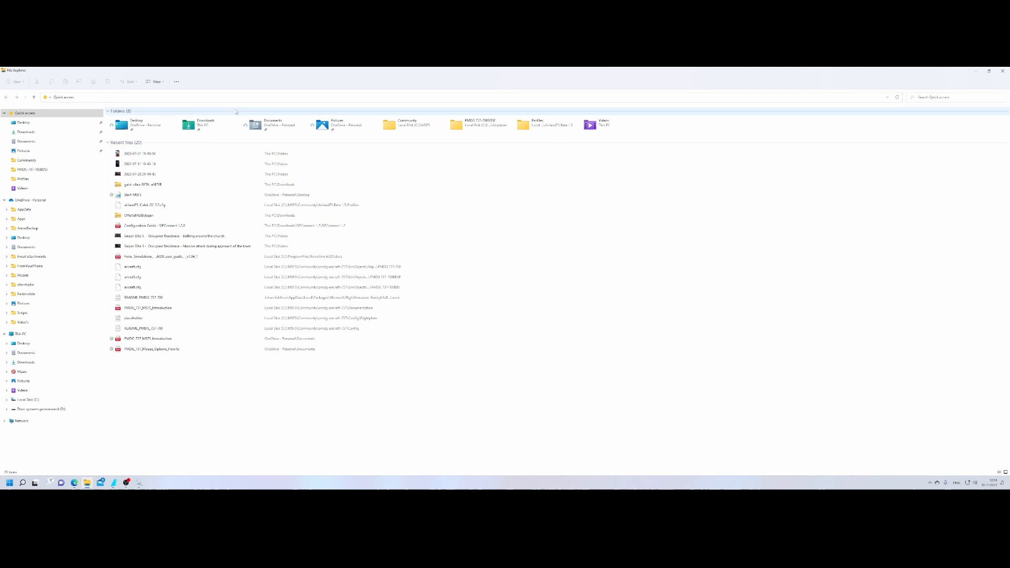
{"action": "double_click", "coordinate": [406, 123]}
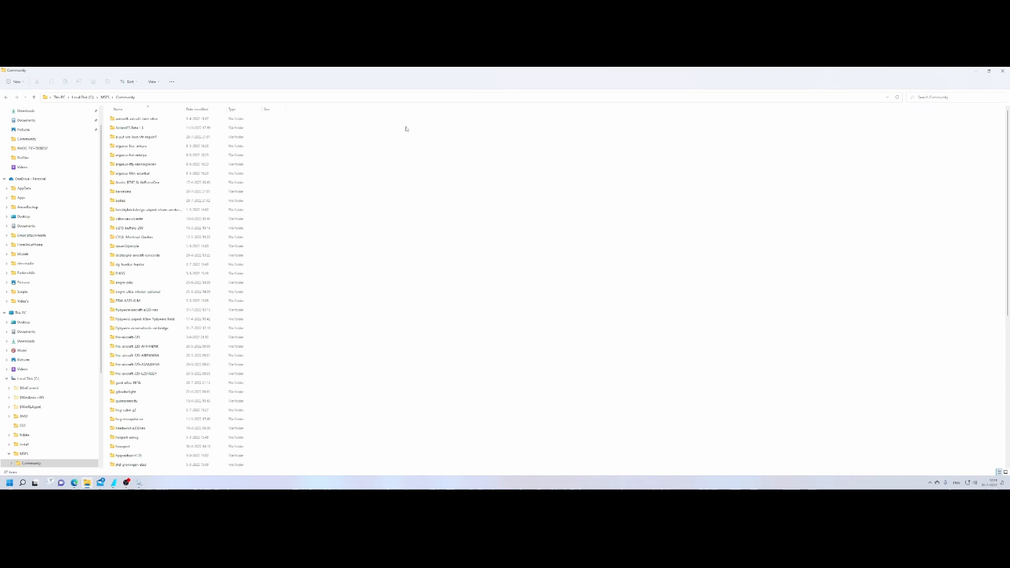
{"action": "left_click", "coordinate": [137, 373]}
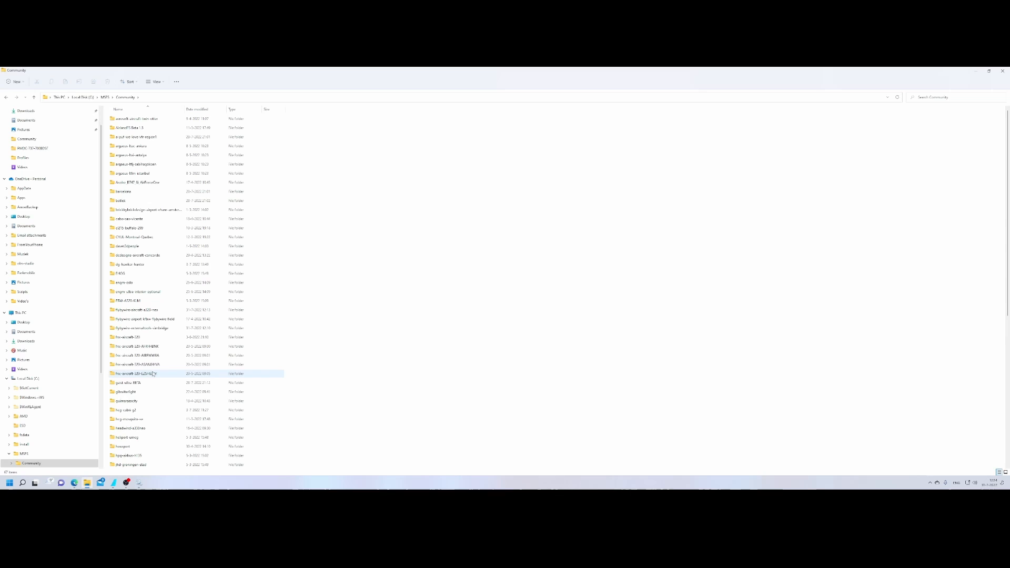
{"action": "left_click", "coordinate": [142, 328]}
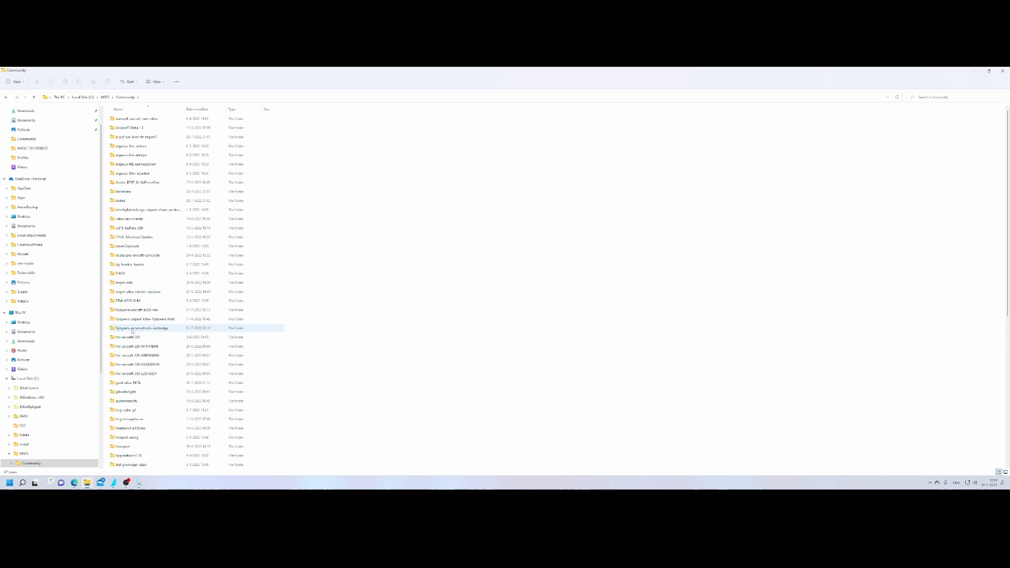
Step: Enter the flybywire-externaltools-simbridge folder and look over its files
{"action": "double_click", "coordinate": [140, 328]}
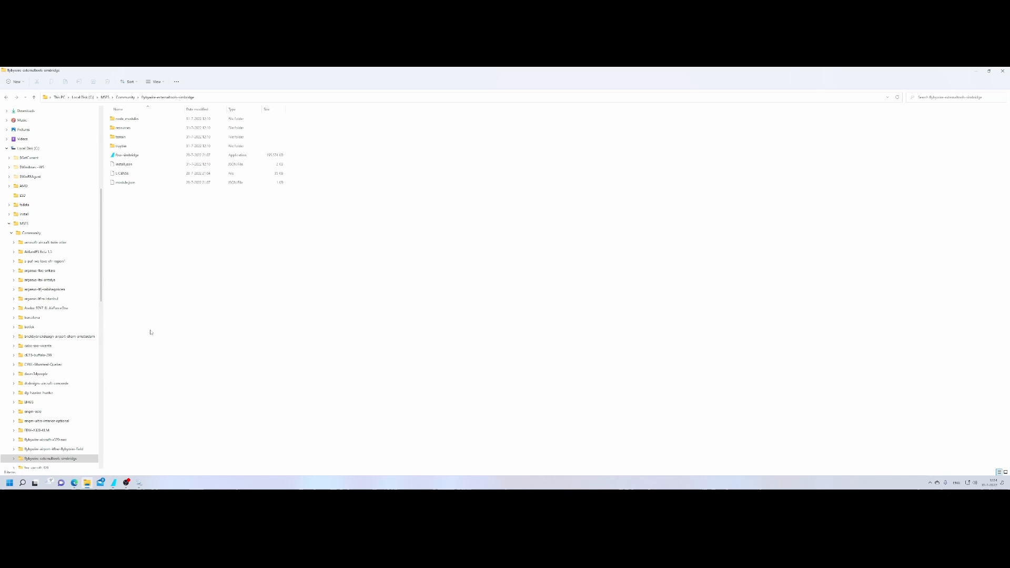
{"action": "left_click", "coordinate": [128, 119]}
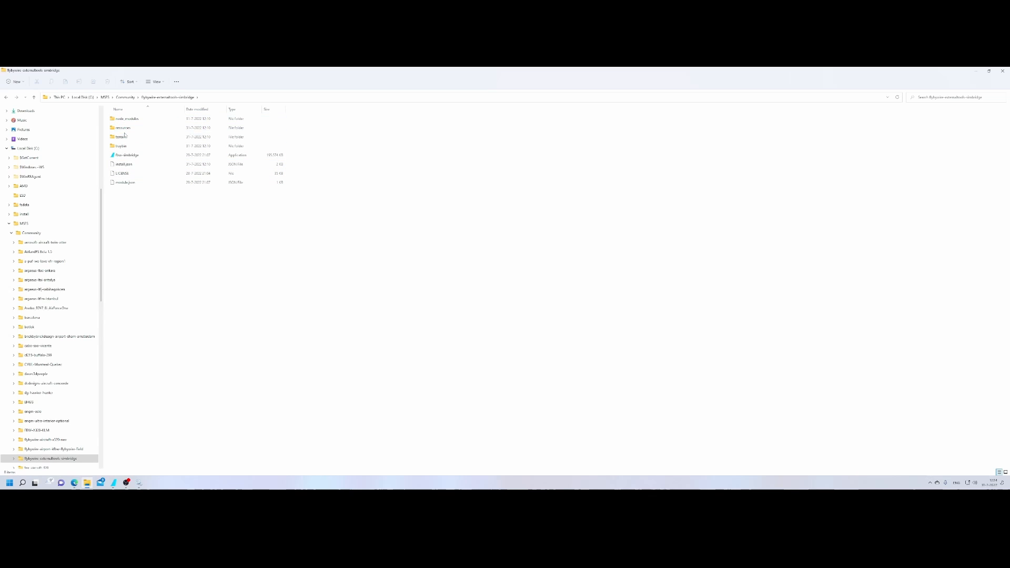
{"action": "left_click", "coordinate": [127, 155]}
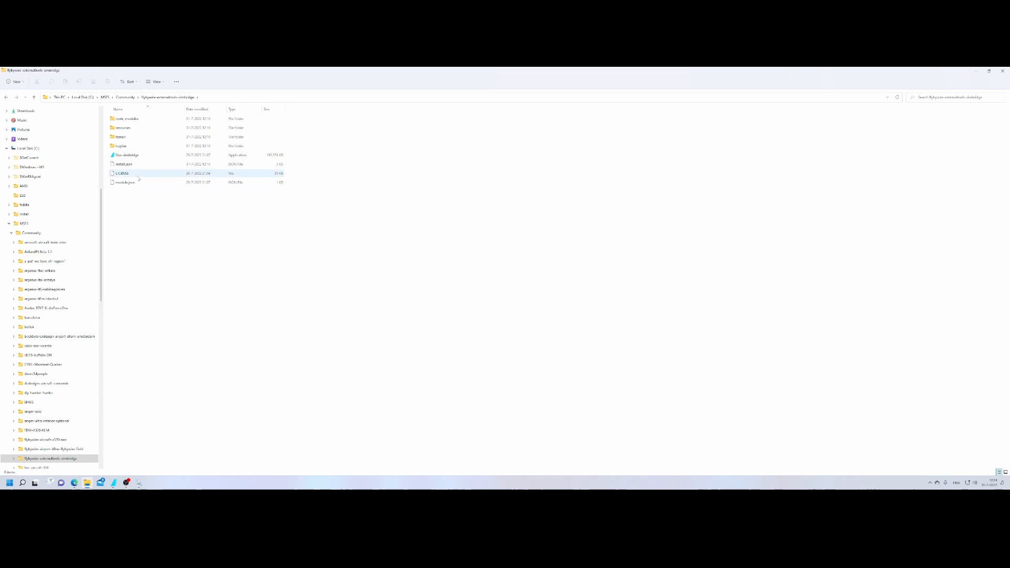
{"action": "left_click", "coordinate": [126, 182]}
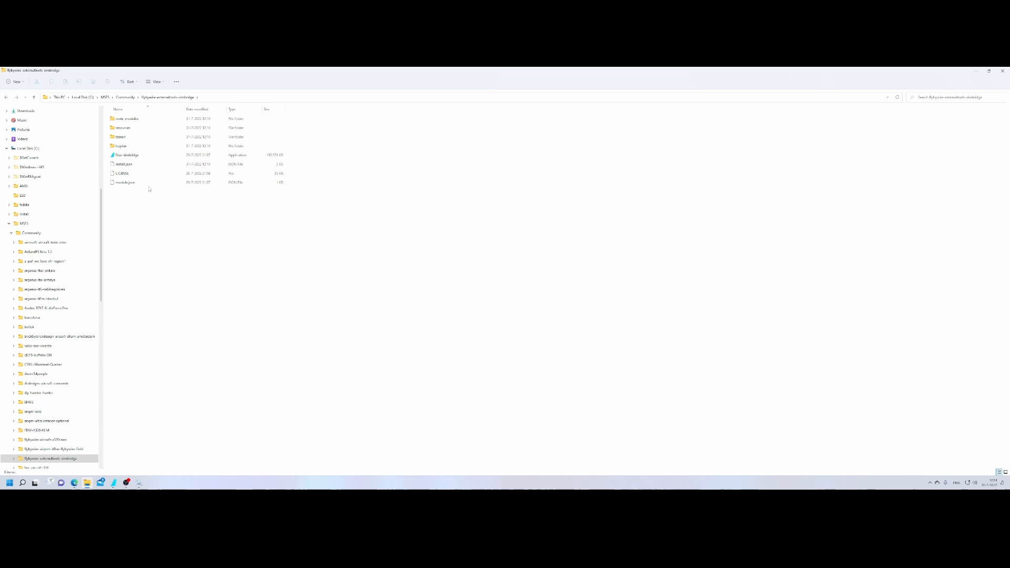
{"action": "left_click", "coordinate": [126, 119]}
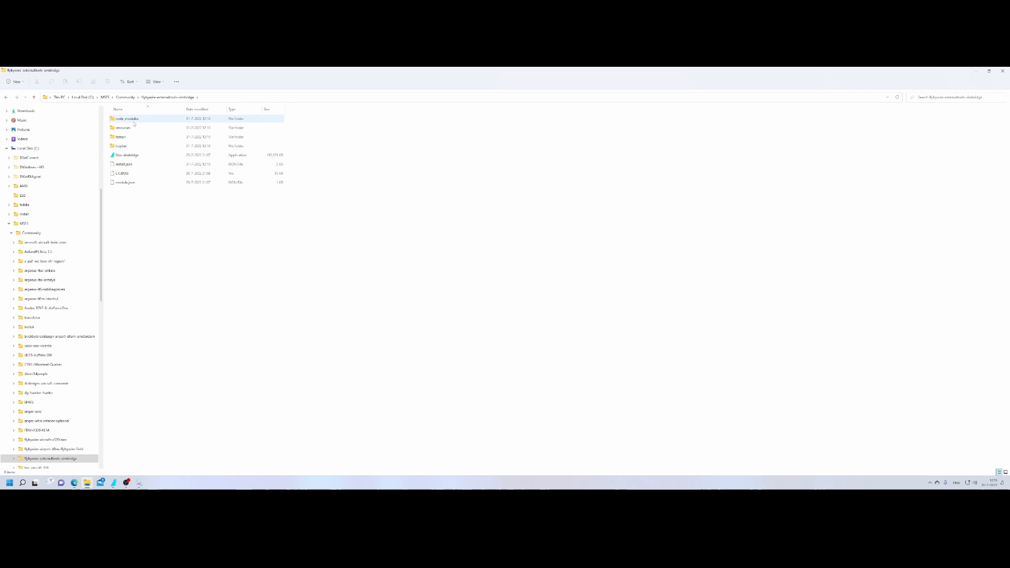
Step: Peek inside node_modules, return to the SimBridge folder and select fbw-simbridge
{"action": "double_click", "coordinate": [127, 119]}
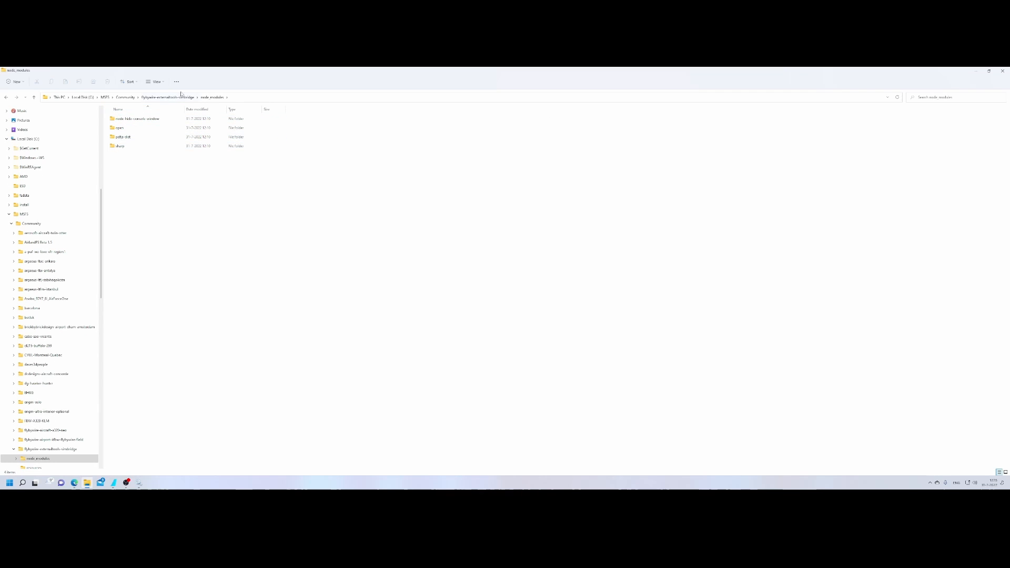
{"action": "left_click", "coordinate": [33, 458]}
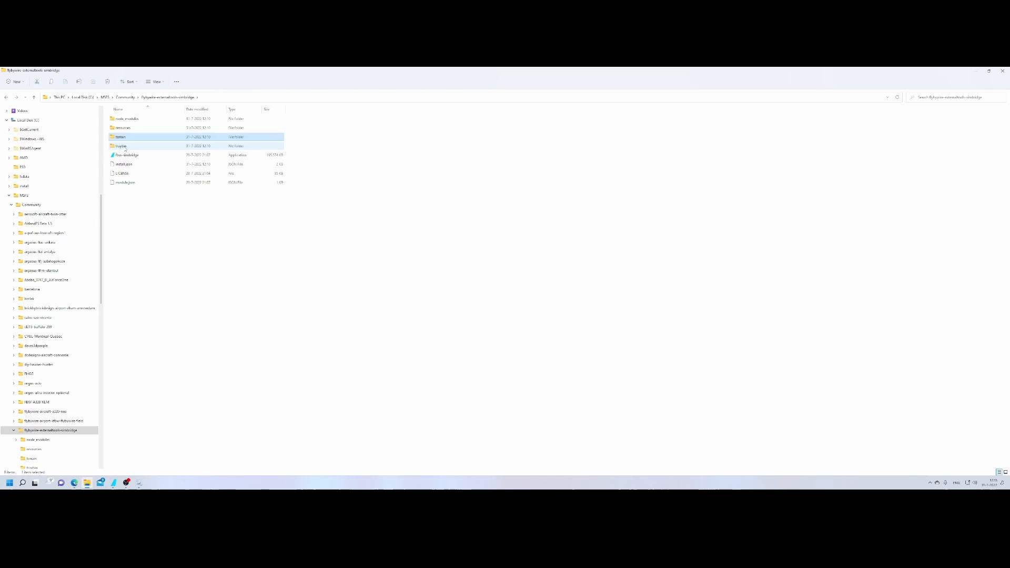
{"action": "double_click", "coordinate": [120, 145]}
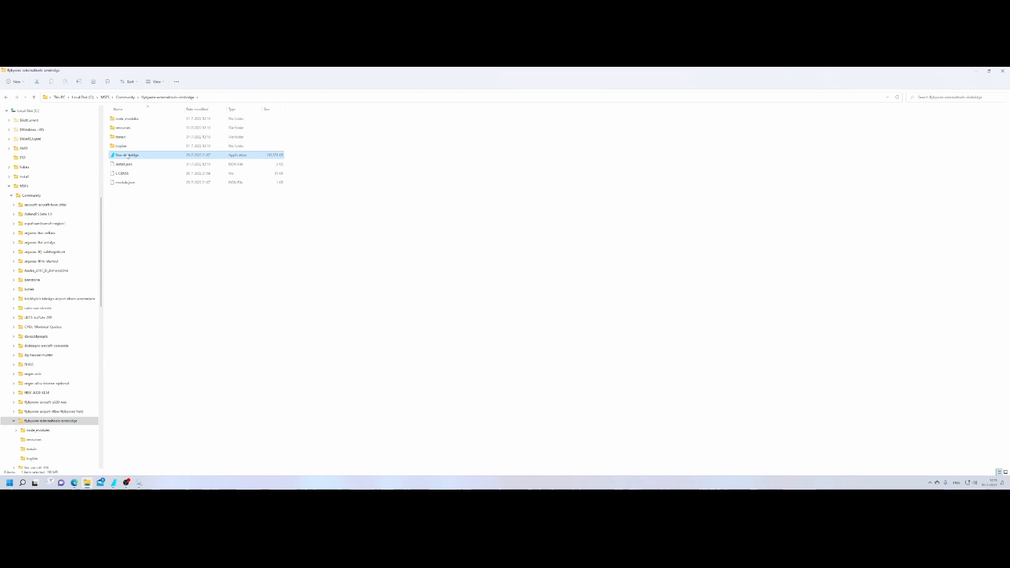
Step: Launch fbw-simbridge.exe and allow it through the Windows Defender Firewall
{"action": "double_click", "coordinate": [127, 154]}
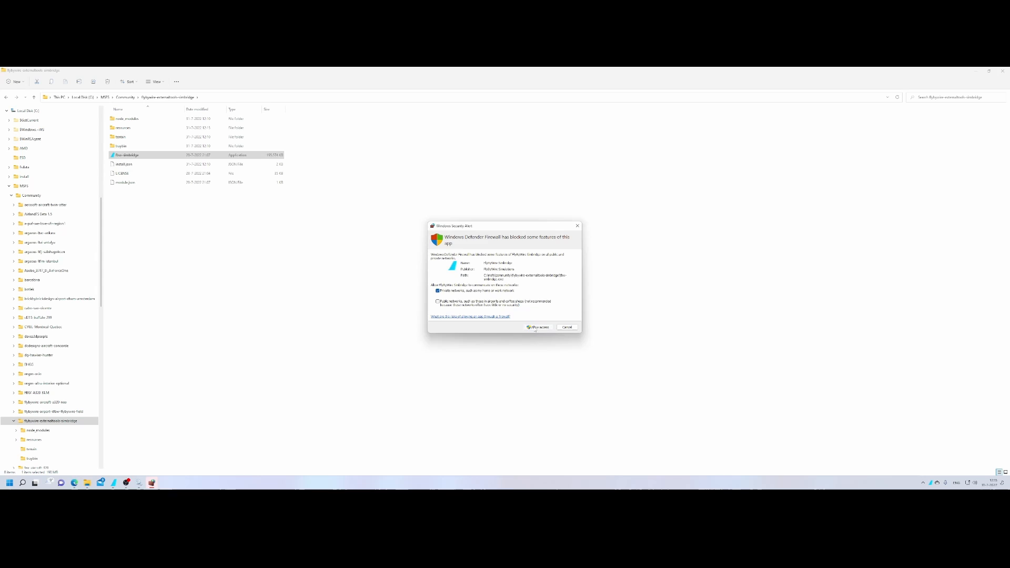
{"action": "left_click", "coordinate": [538, 327]}
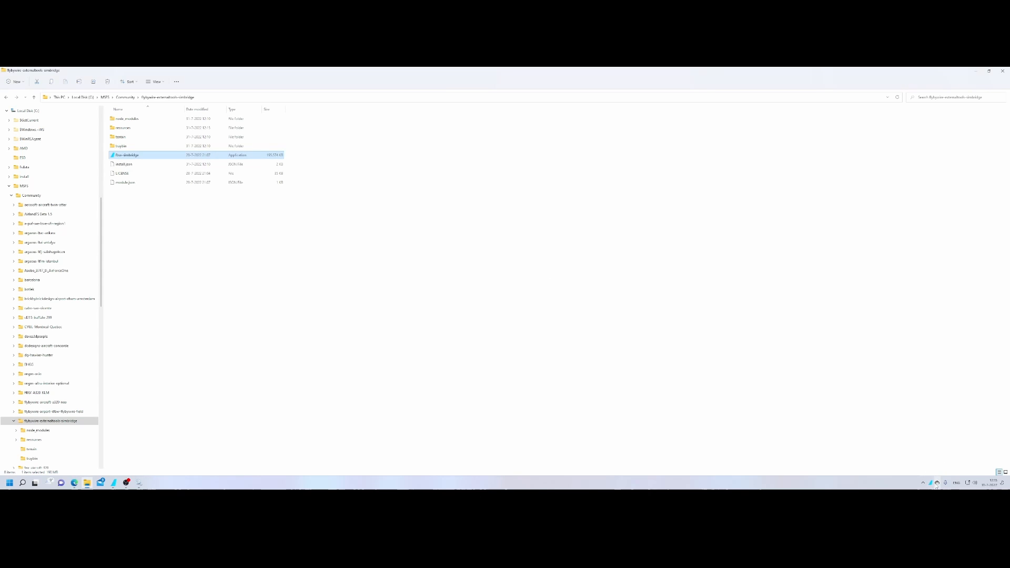
Step: Use the SimBridge tray icon to view its resources folder and expand its subfolders
{"action": "left_click", "coordinate": [934, 483]}
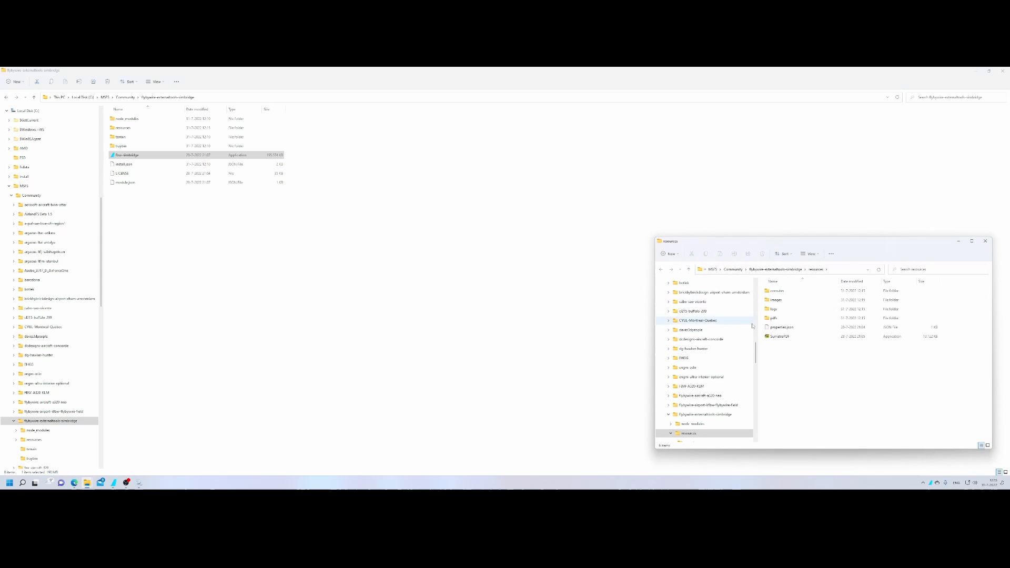
{"action": "left_click", "coordinate": [122, 127]}
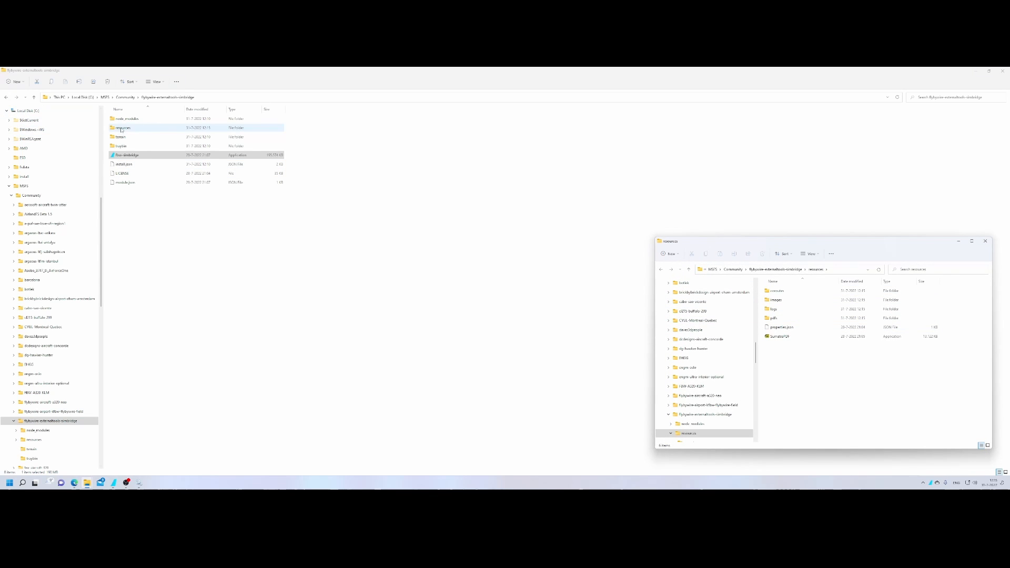
{"action": "left_click", "coordinate": [777, 290]}
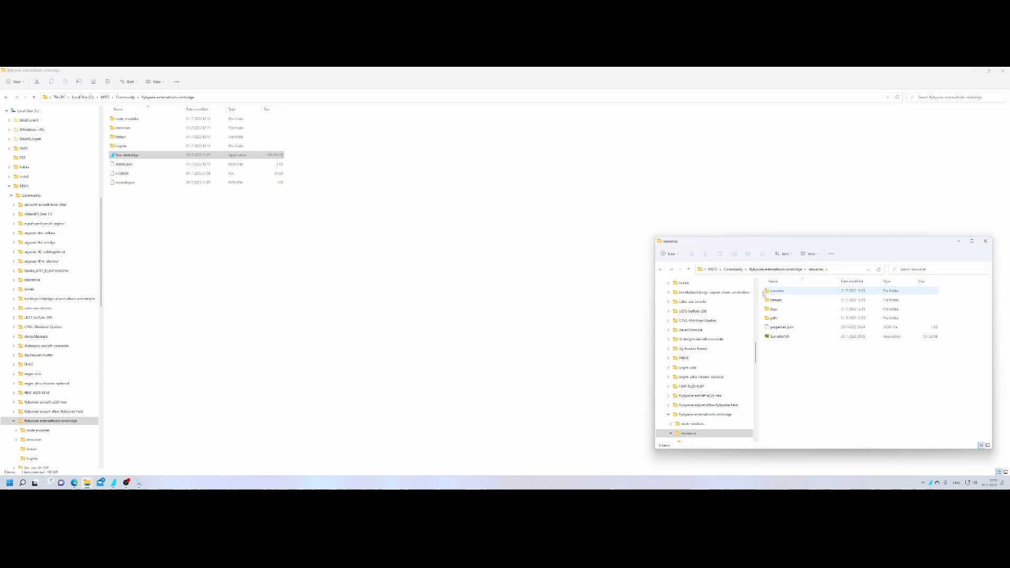
{"action": "double_click", "coordinate": [775, 290]}
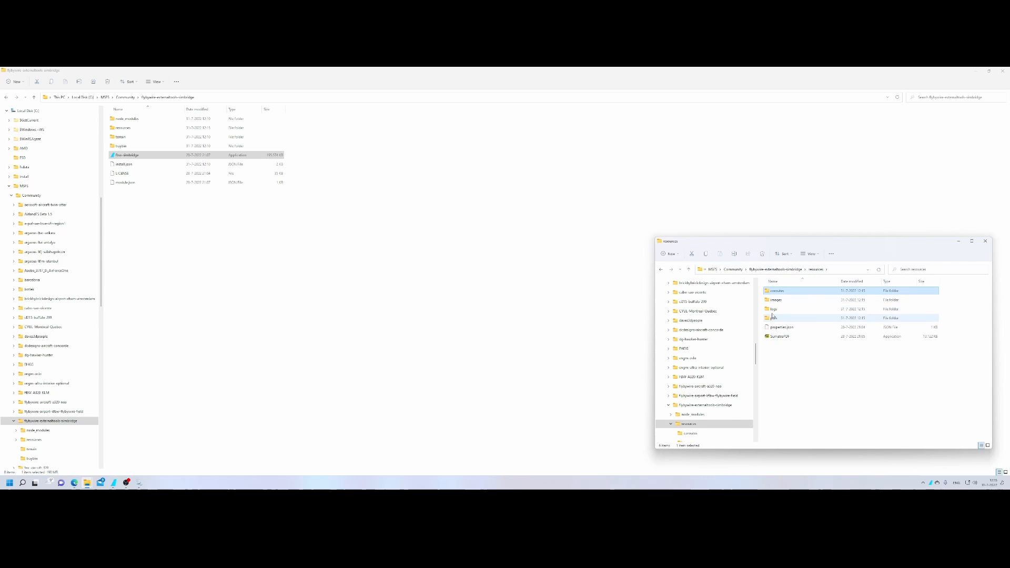
{"action": "double_click", "coordinate": [773, 318]}
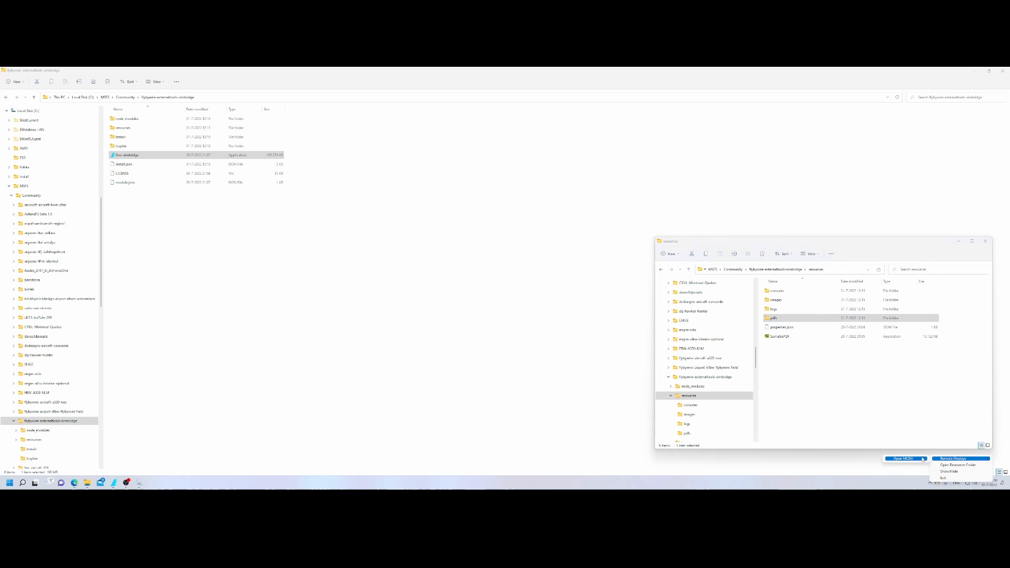
Step: Load SimBridge's web MCDU page from localhost in Microsoft Edge via Remote Displays > Open MCDU
{"action": "left_click", "coordinate": [904, 459]}
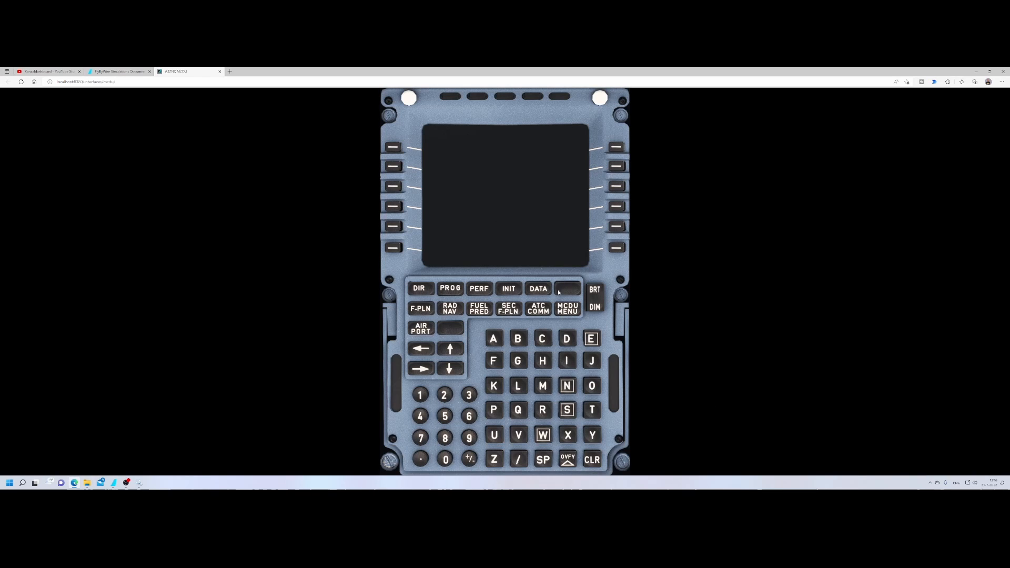
{"action": "left_click", "coordinate": [84, 81]}
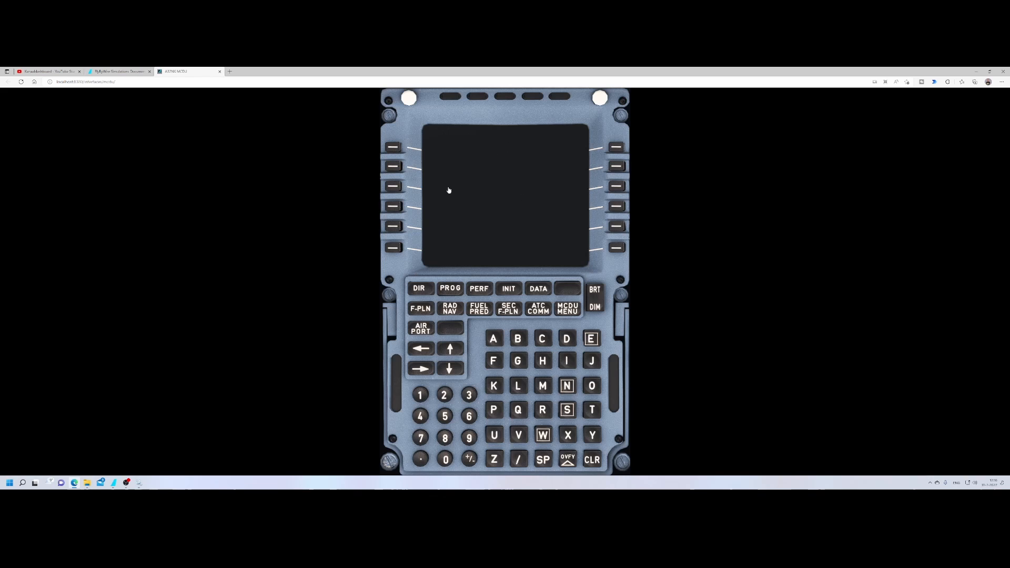
{"action": "mouse_move", "coordinate": [391, 185]}
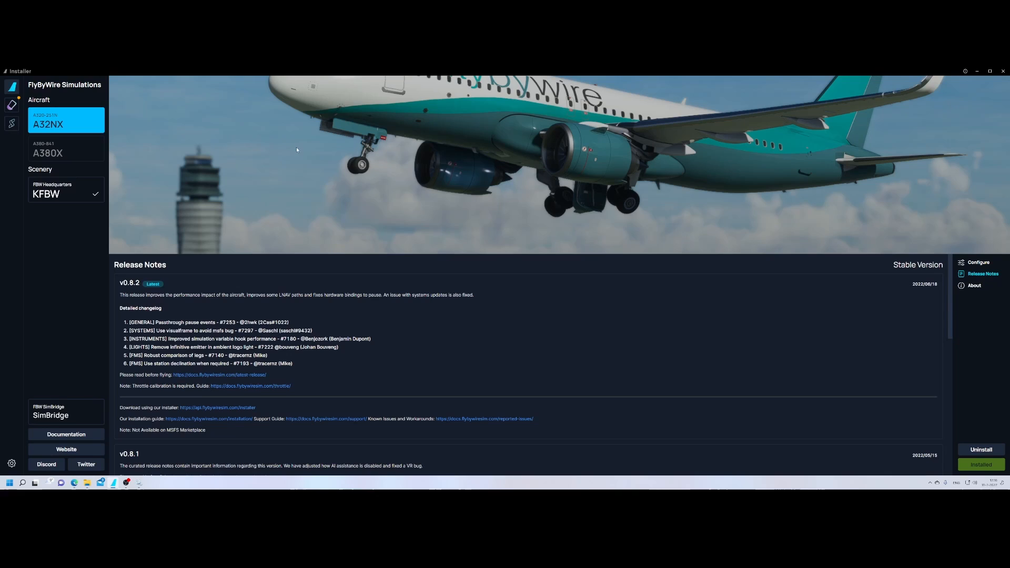
{"action": "mouse_move", "coordinate": [819, 149]}
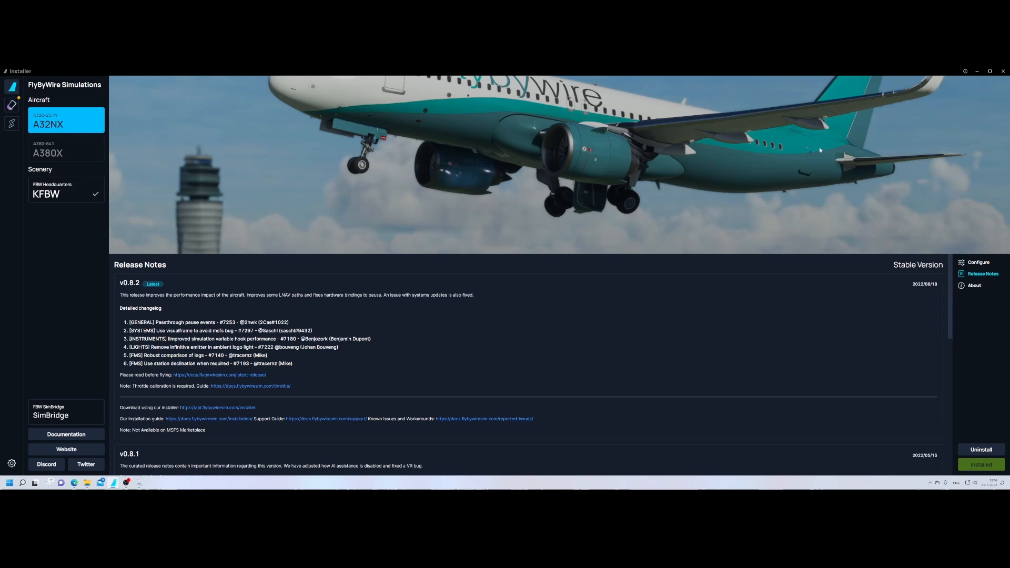
{"action": "mouse_move", "coordinate": [955, 73]}
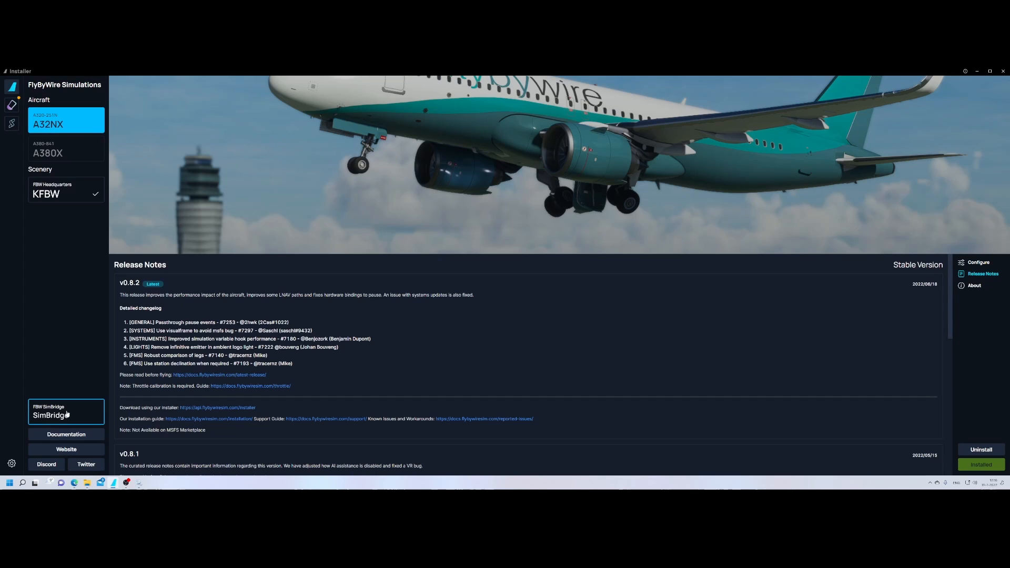
Step: Review the running SimBridge v0.3.13 autostart dialog and close it with autostart left disabled
{"action": "left_click", "coordinate": [64, 411]}
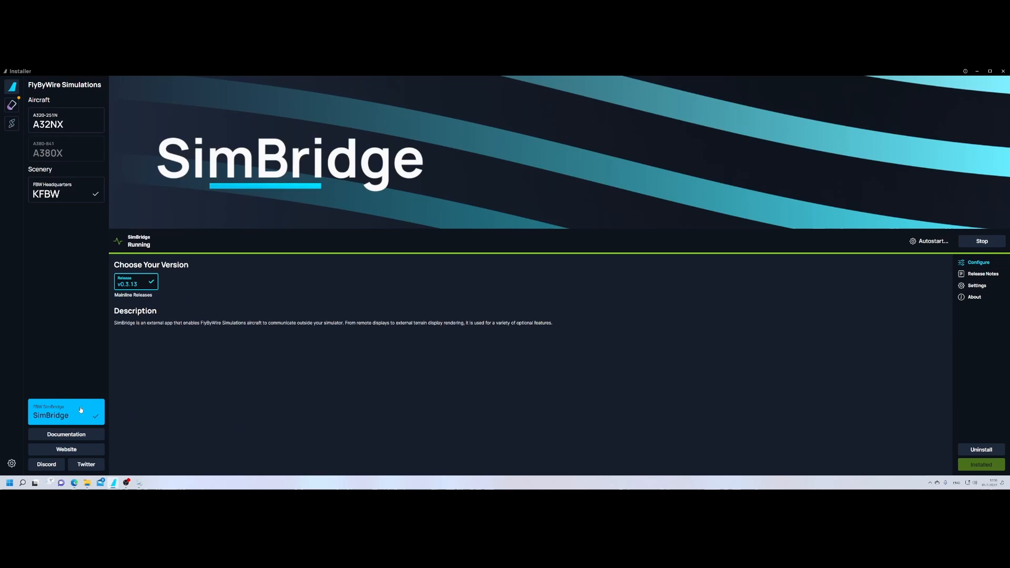
{"action": "mouse_move", "coordinate": [140, 235]}
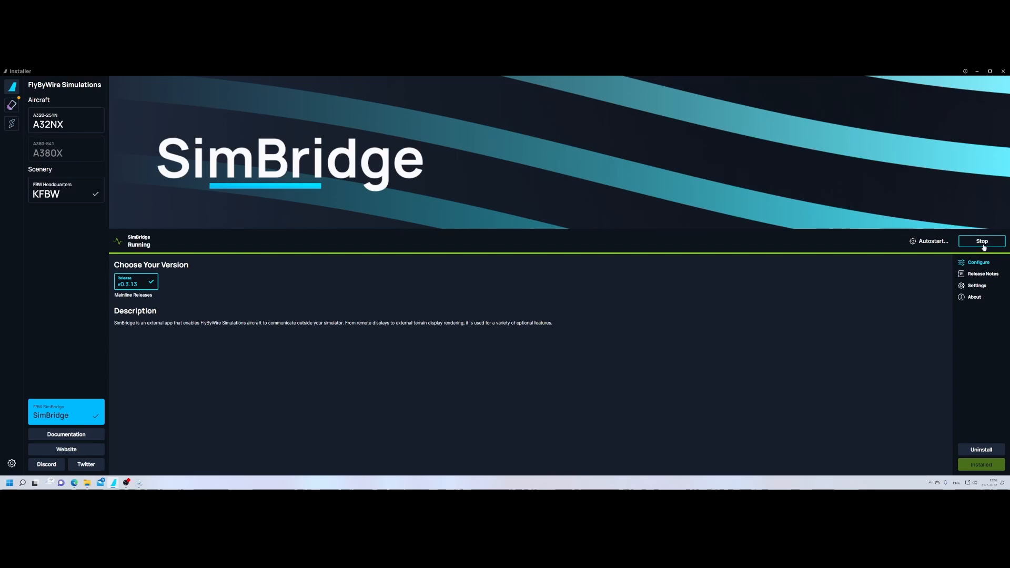
{"action": "mouse_move", "coordinate": [979, 245]}
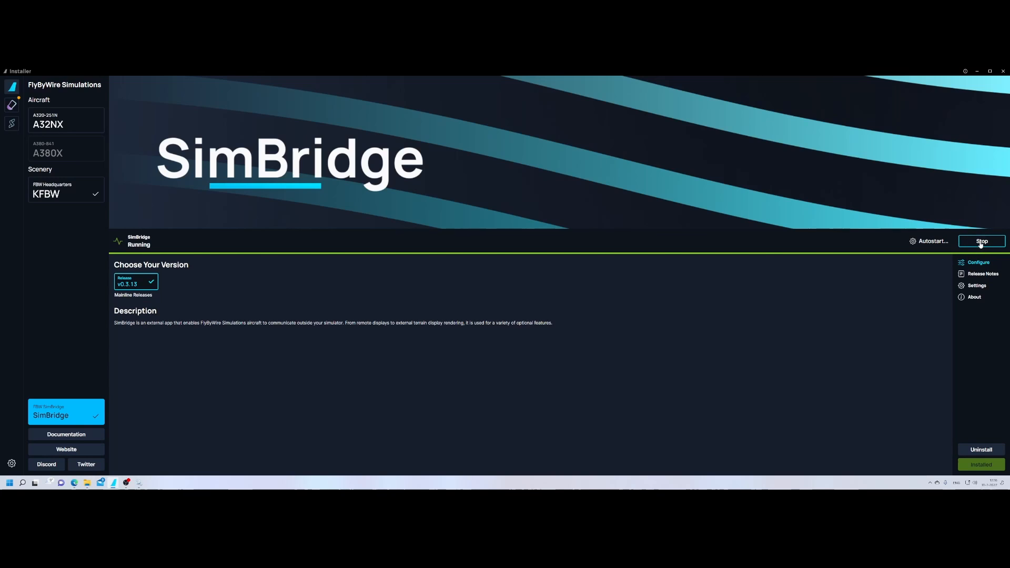
{"action": "left_click", "coordinate": [931, 241]}
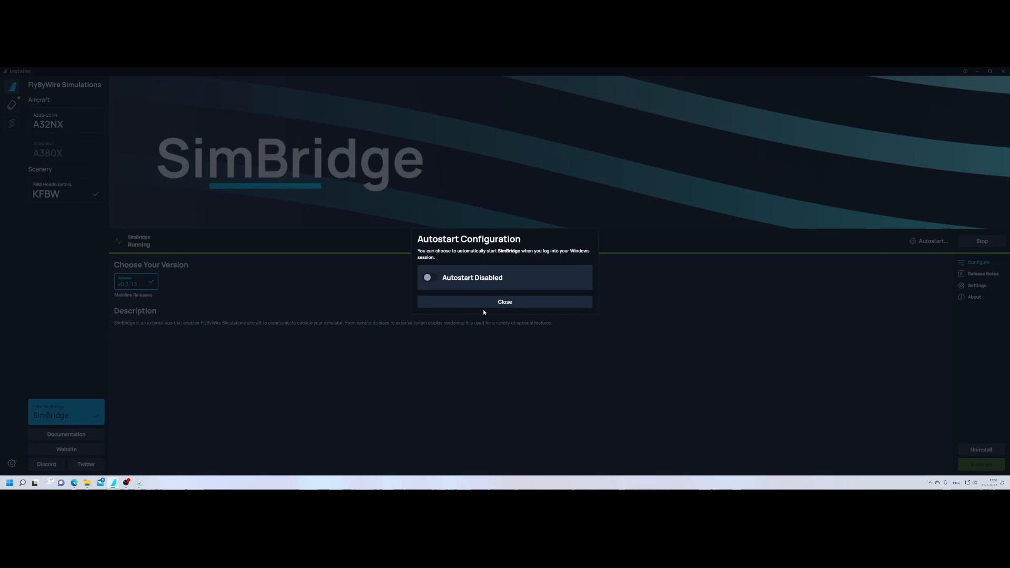
{"action": "left_click", "coordinate": [504, 302]}
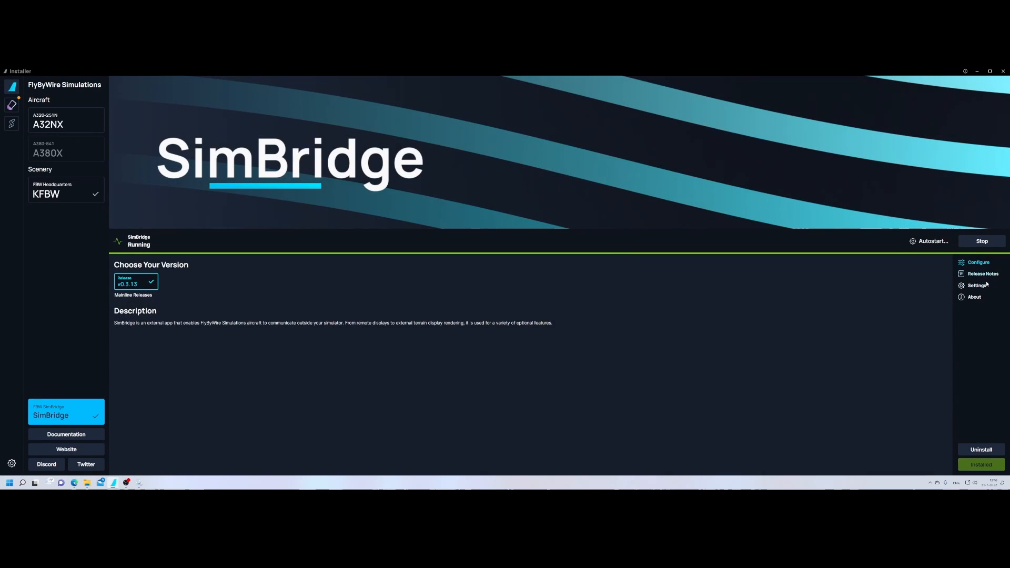
Step: Browse SimBridge's release notes versions, then show its settings listing server port 8380 and printer options
{"action": "left_click", "coordinate": [983, 274]}
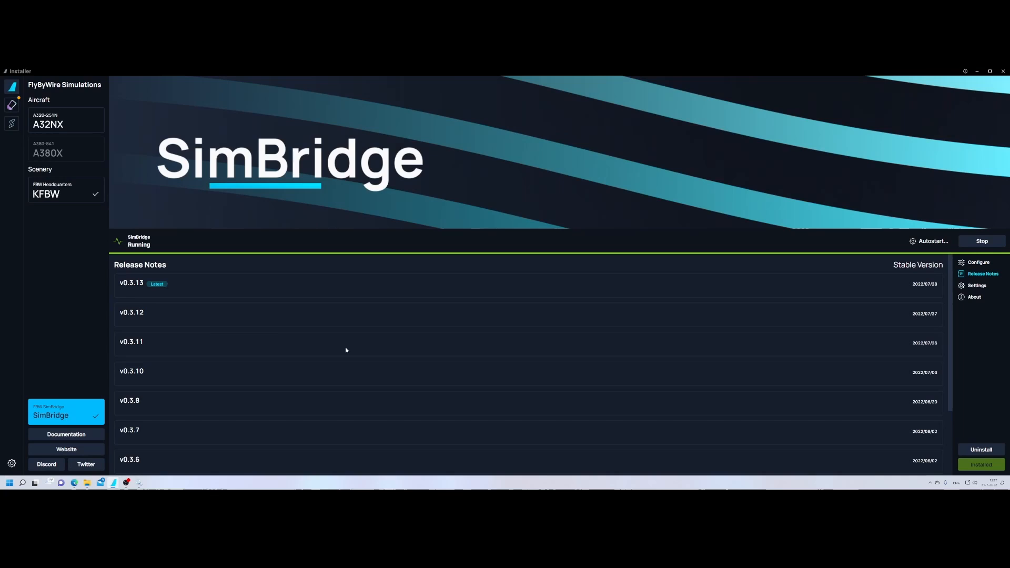
{"action": "scroll", "scroll_direction": "down", "scroll_amount": 3}
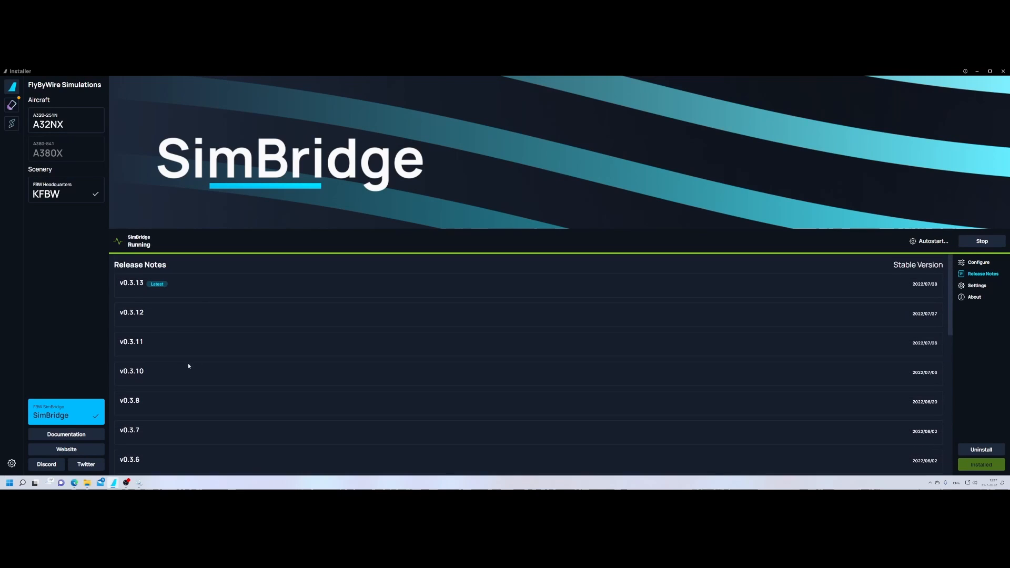
{"action": "mouse_move", "coordinate": [416, 408]}
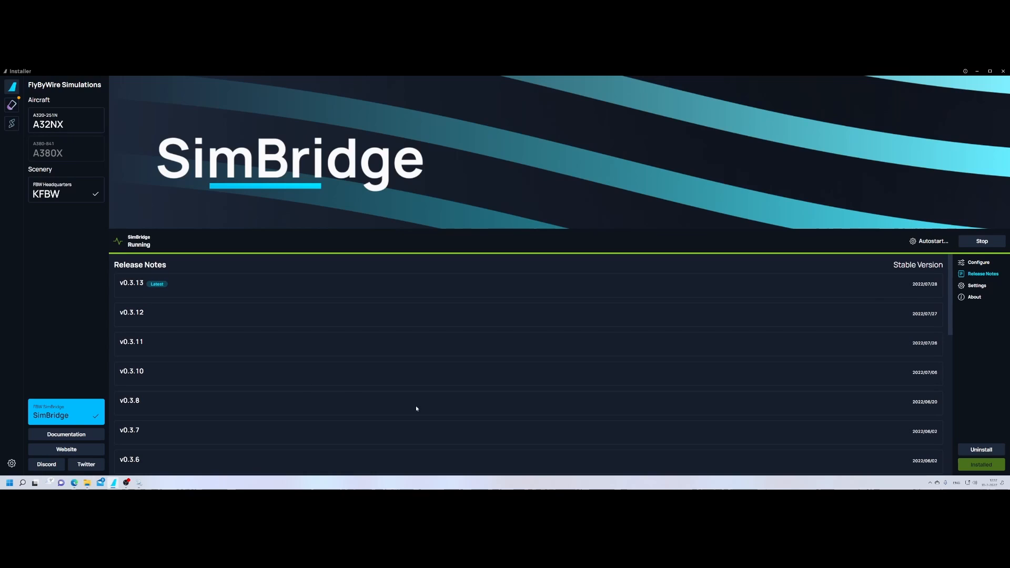
{"action": "left_click", "coordinate": [976, 285]}
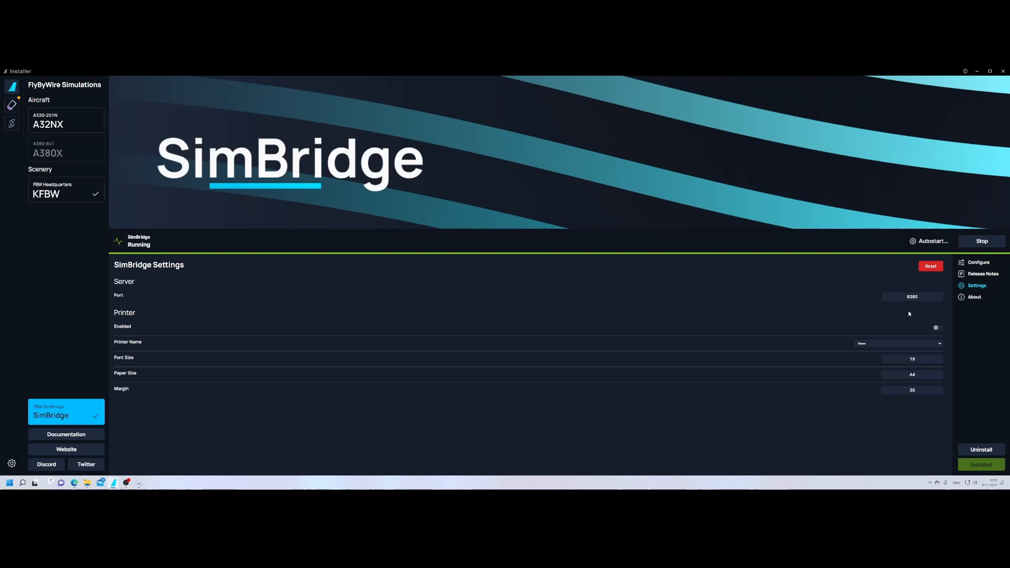
{"action": "mouse_move", "coordinate": [902, 343]}
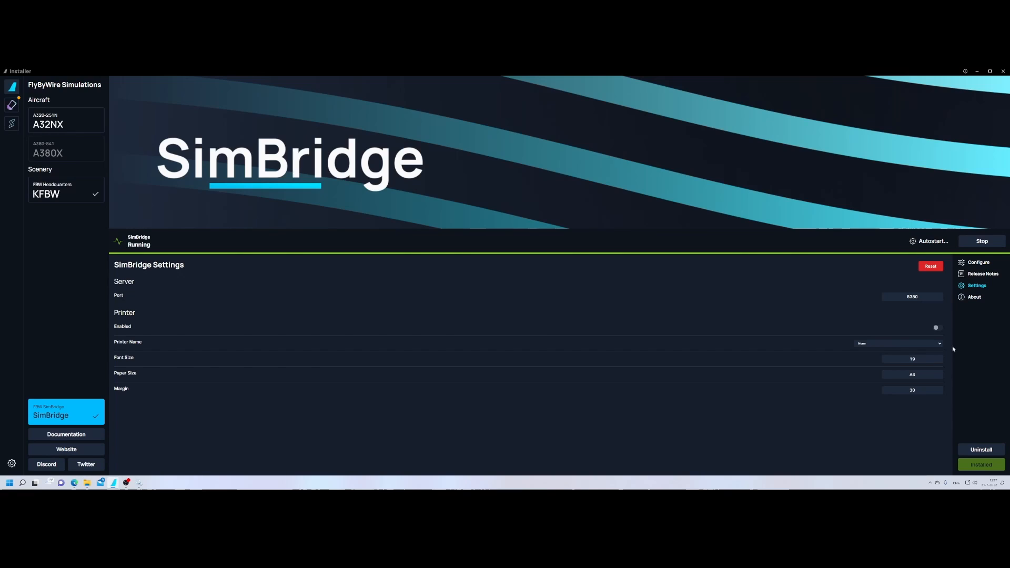
{"action": "mouse_move", "coordinate": [959, 375]}
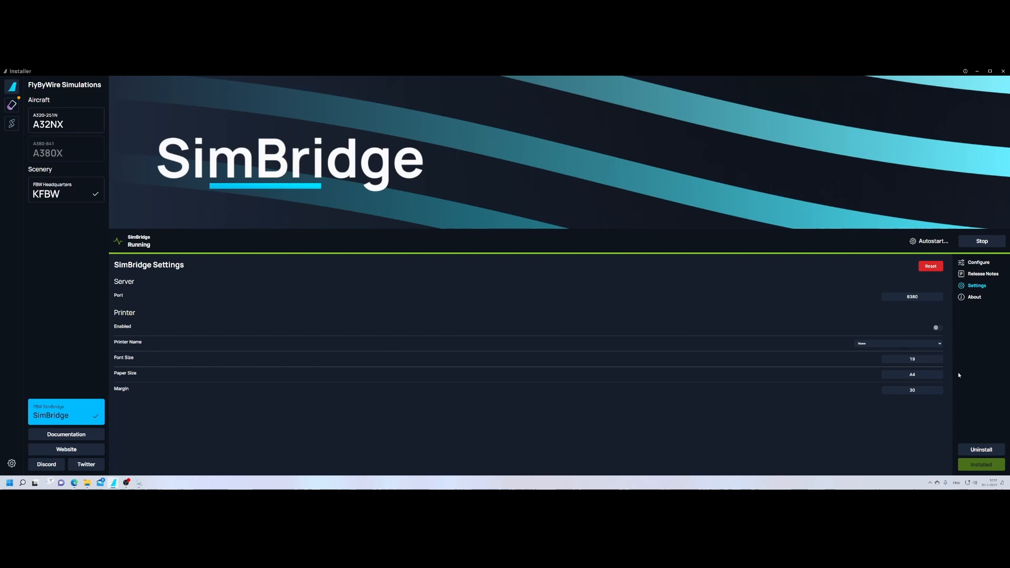
{"action": "mouse_move", "coordinate": [980, 449]}
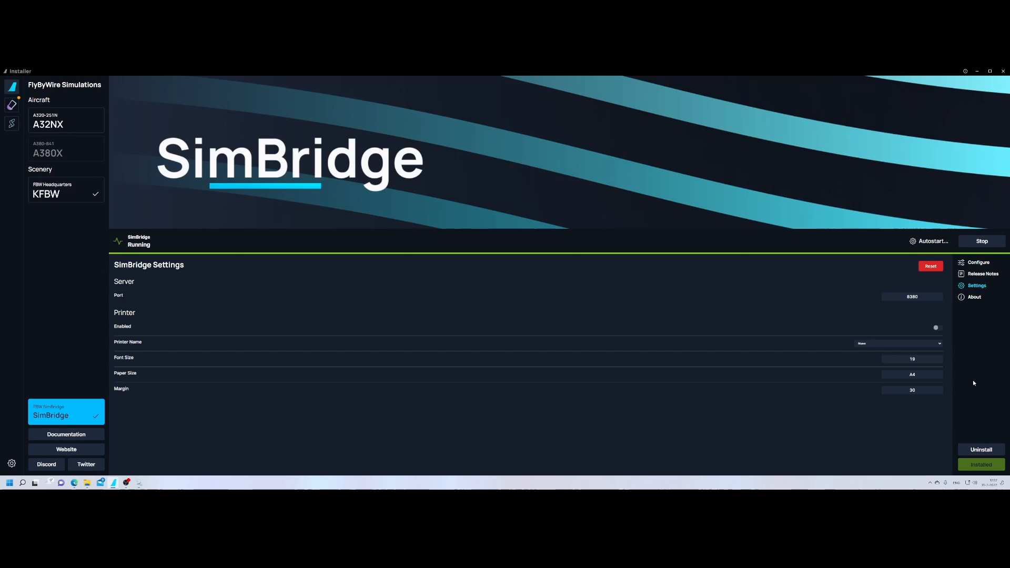
{"action": "mouse_move", "coordinate": [929, 246]}
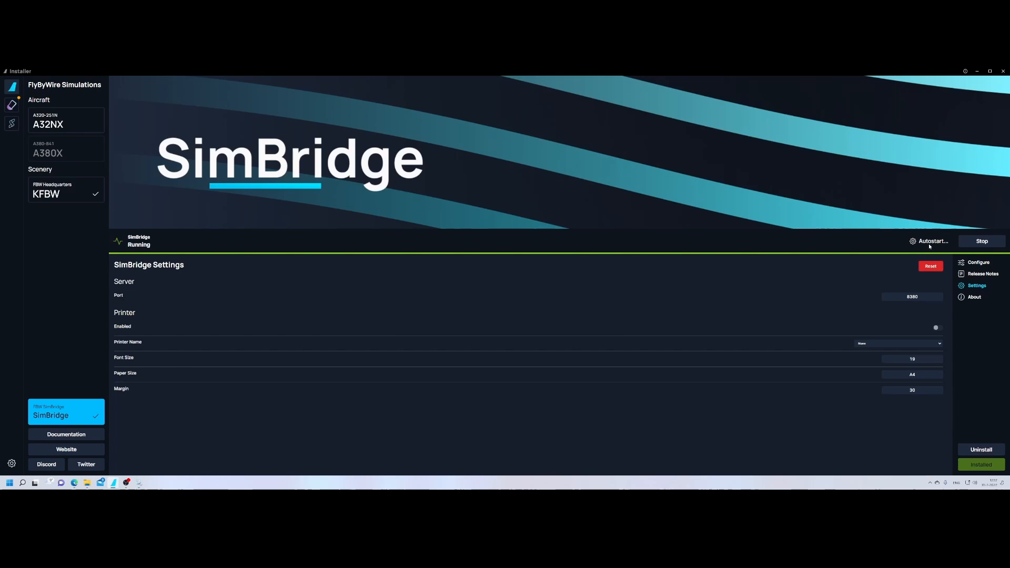
{"action": "mouse_move", "coordinate": [947, 243]}
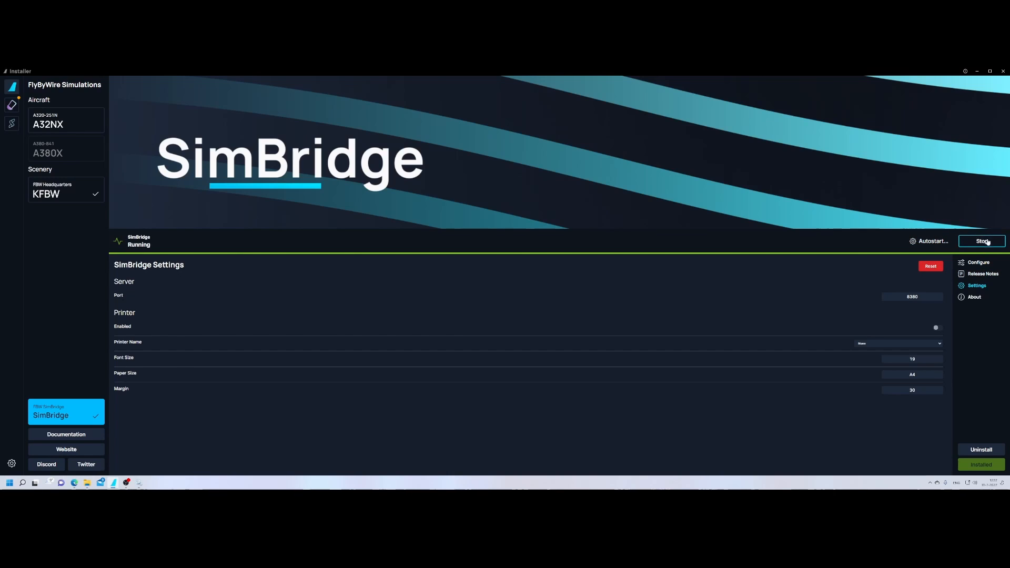
Step: Stop SimBridge with confirmation, then start it again so it shows as running
{"action": "left_click", "coordinate": [981, 241]}
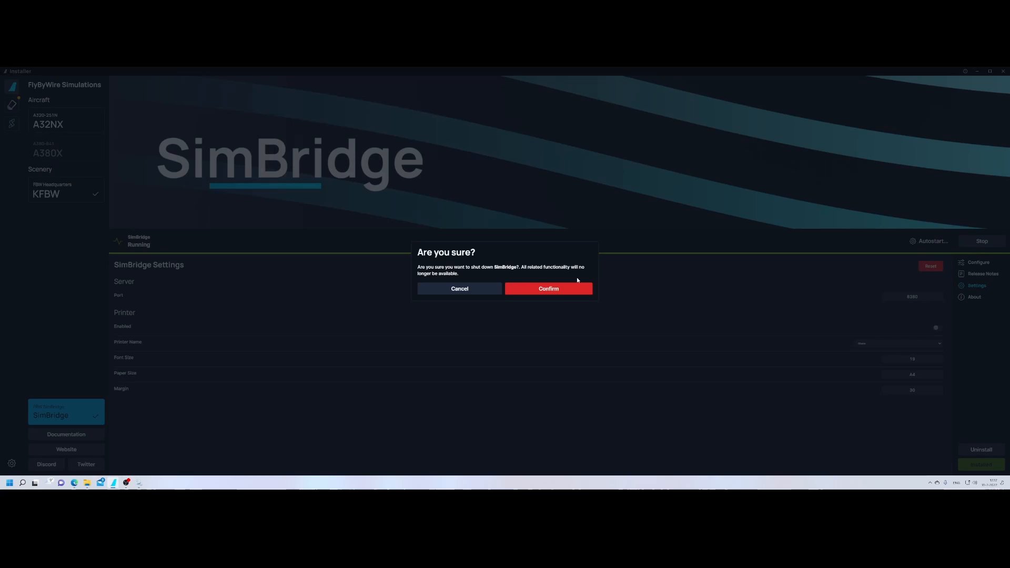
{"action": "left_click", "coordinate": [459, 288]}
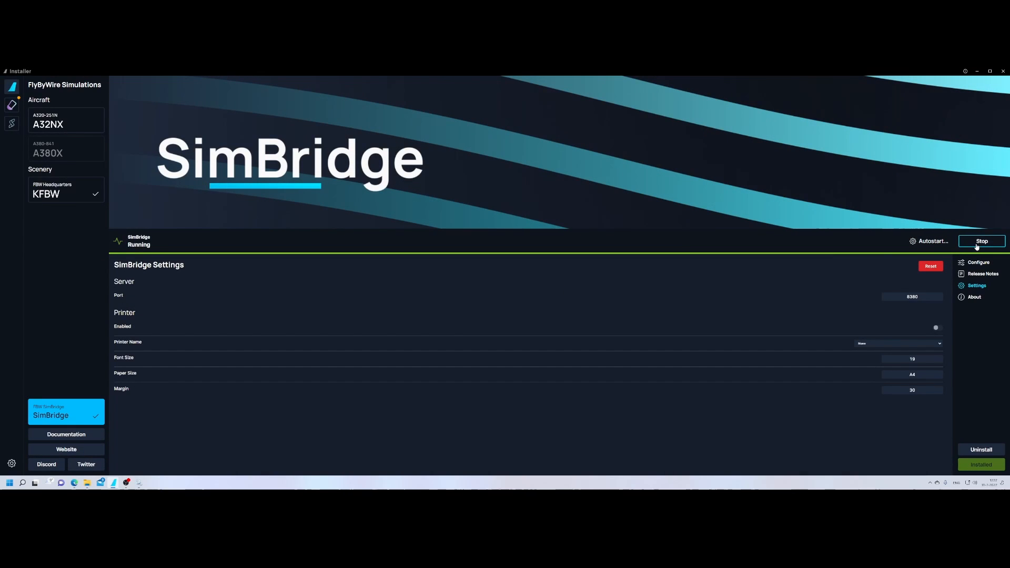
{"action": "left_click", "coordinate": [981, 241]}
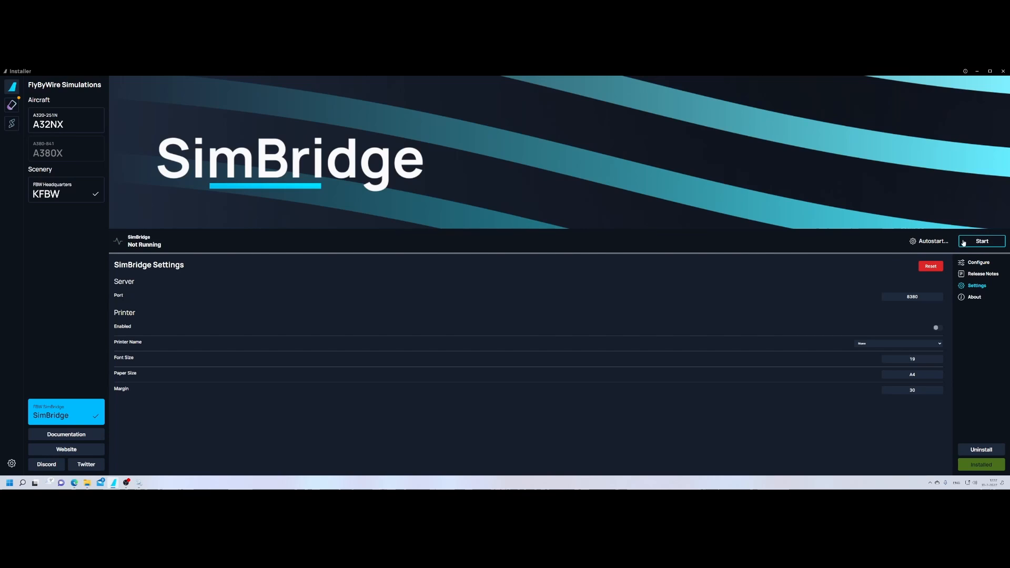
{"action": "left_click", "coordinate": [982, 241]}
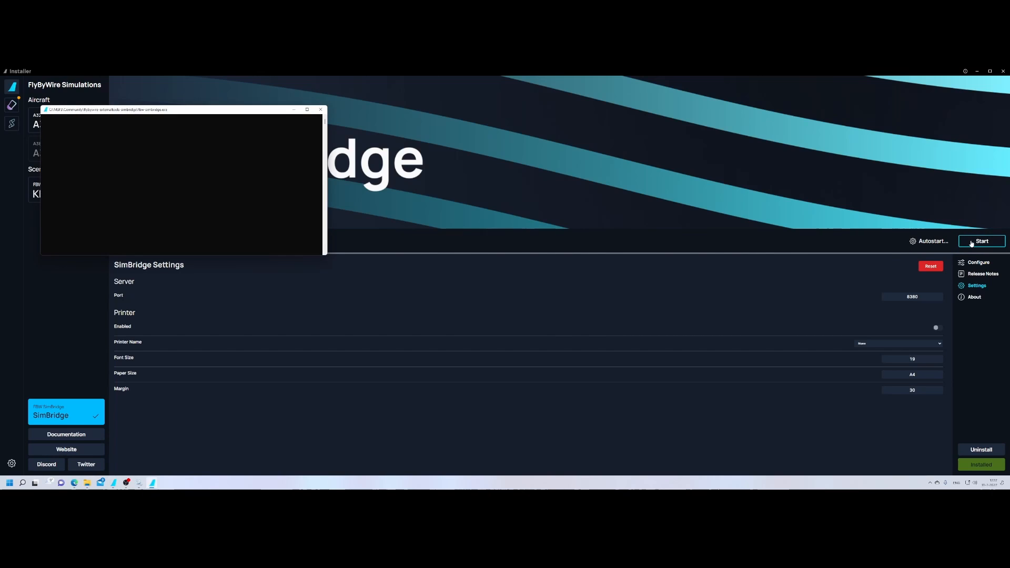
{"action": "left_click", "coordinate": [981, 241]}
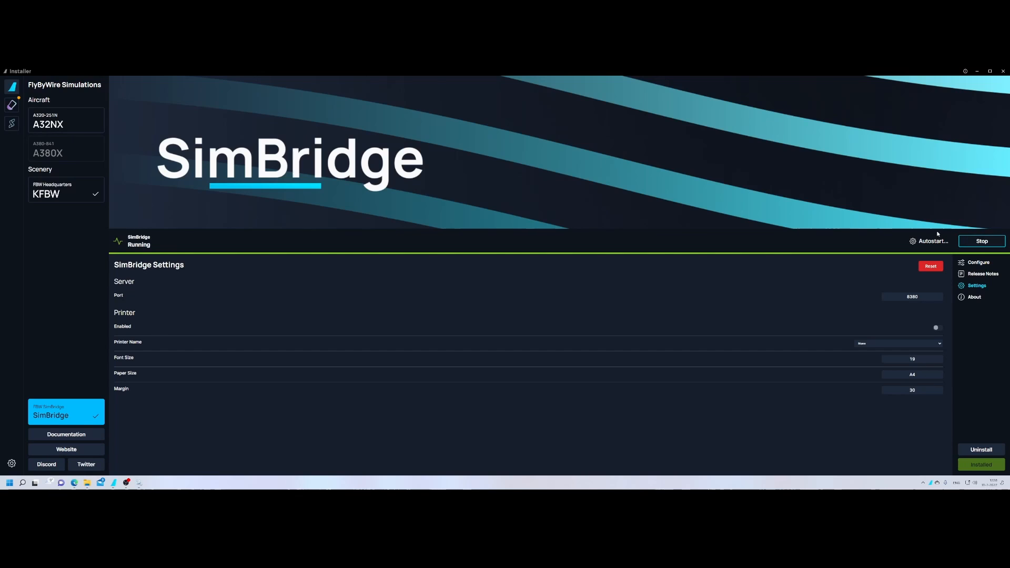
{"action": "mouse_move", "coordinate": [929, 240]}
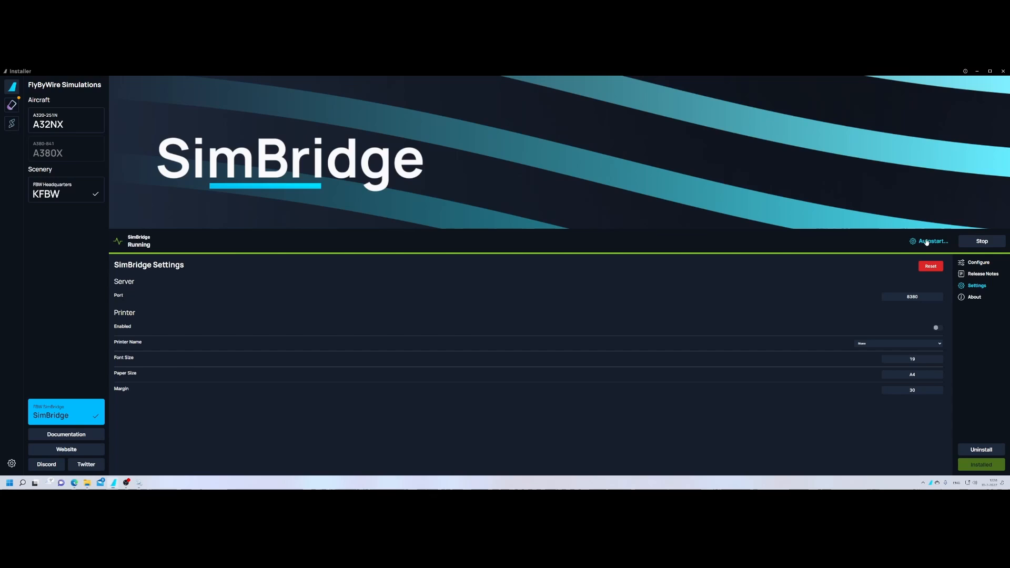
{"action": "left_click", "coordinate": [932, 241]}
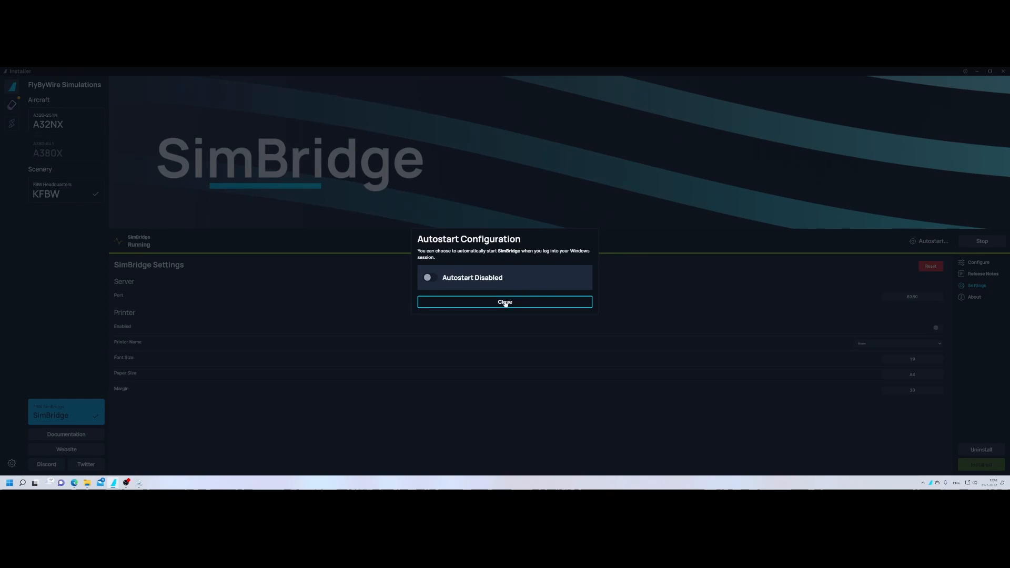
{"action": "left_click", "coordinate": [504, 302]}
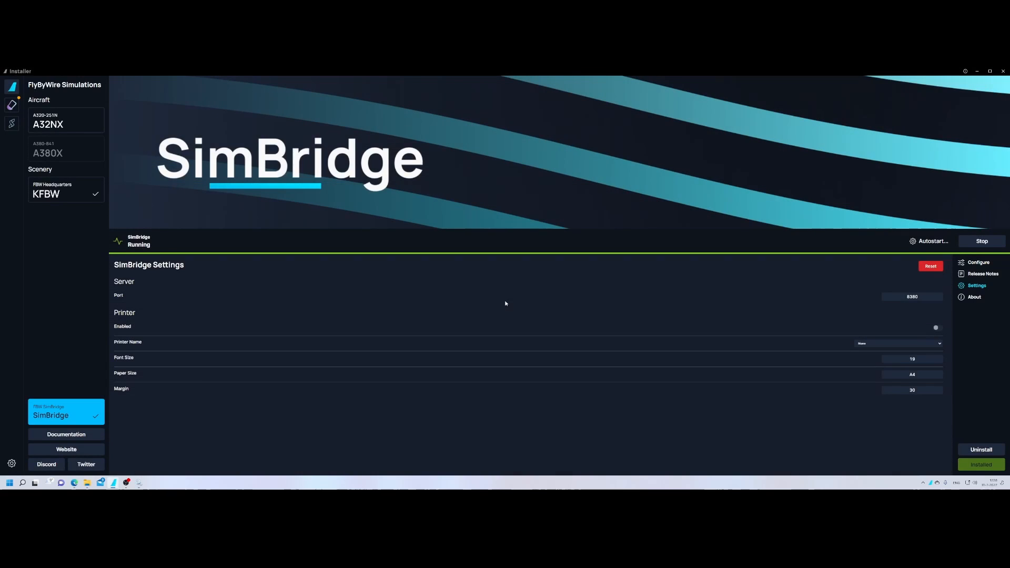
{"action": "mouse_move", "coordinate": [291, 196]}
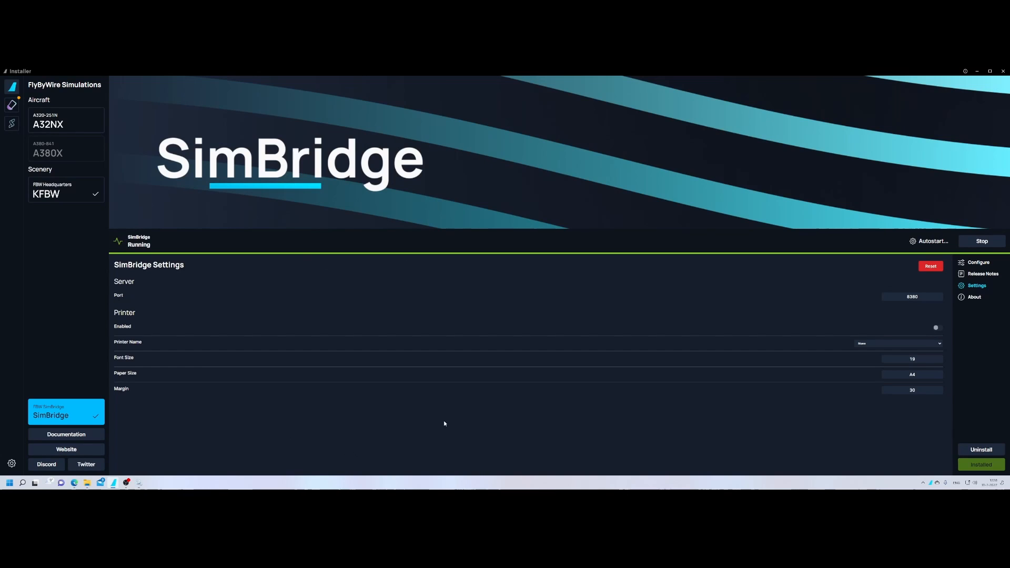
{"action": "mouse_move", "coordinate": [312, 250]}
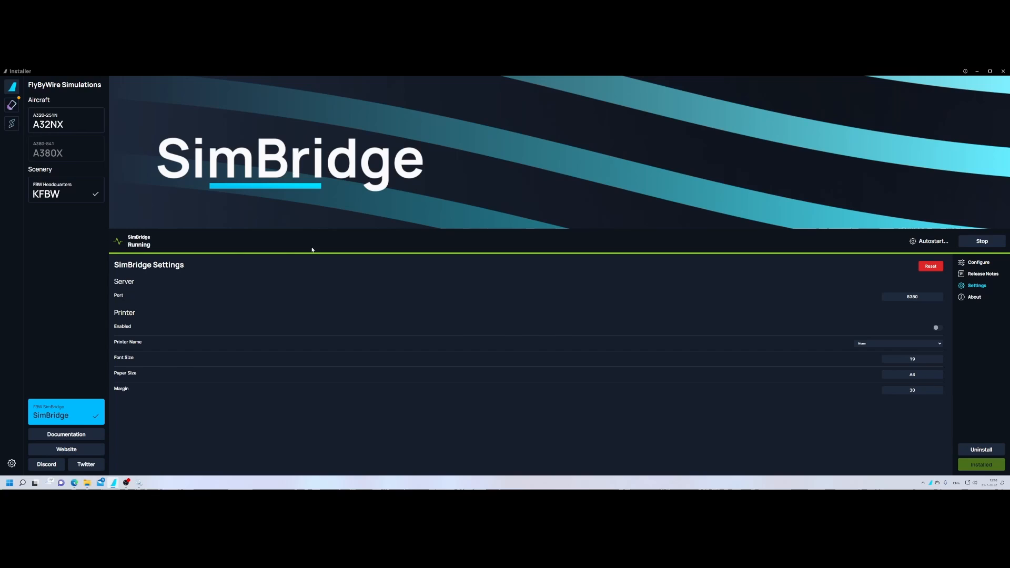
{"action": "mouse_move", "coordinate": [415, 412]}
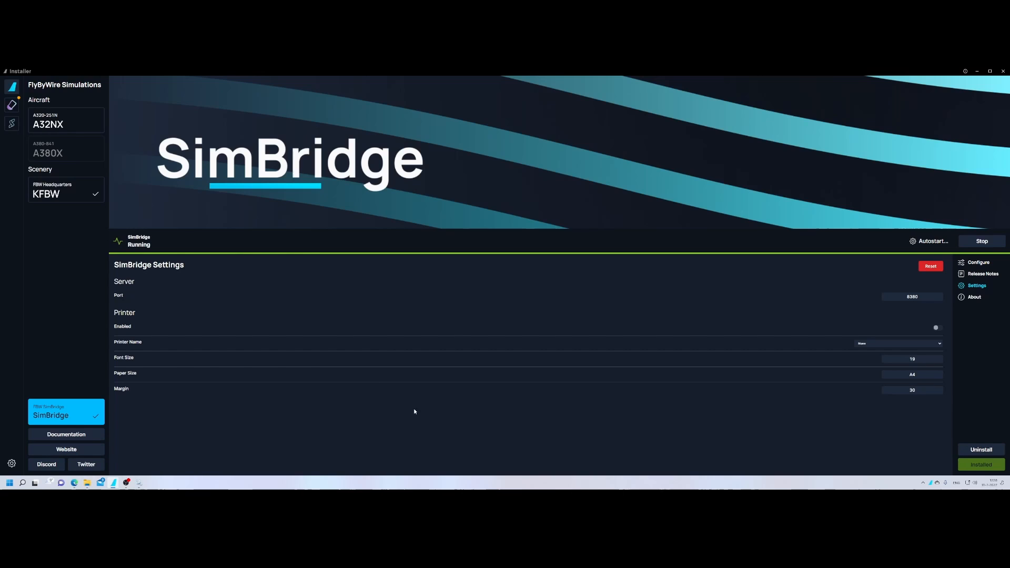